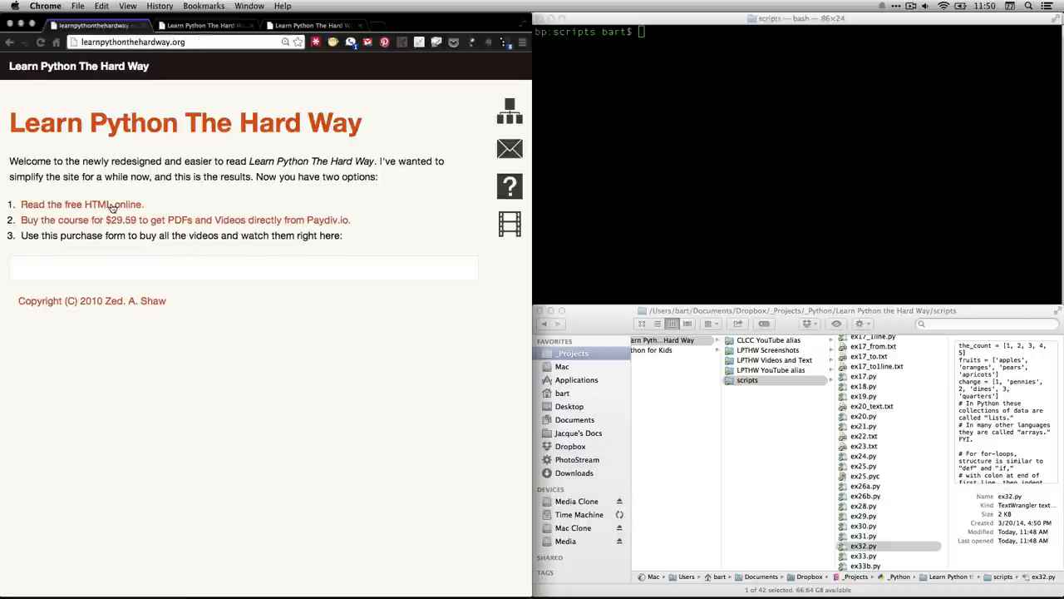
- Open the online book's Exercise 32: Loops And Lists lesson and scroll to its code listing
click(81, 204)
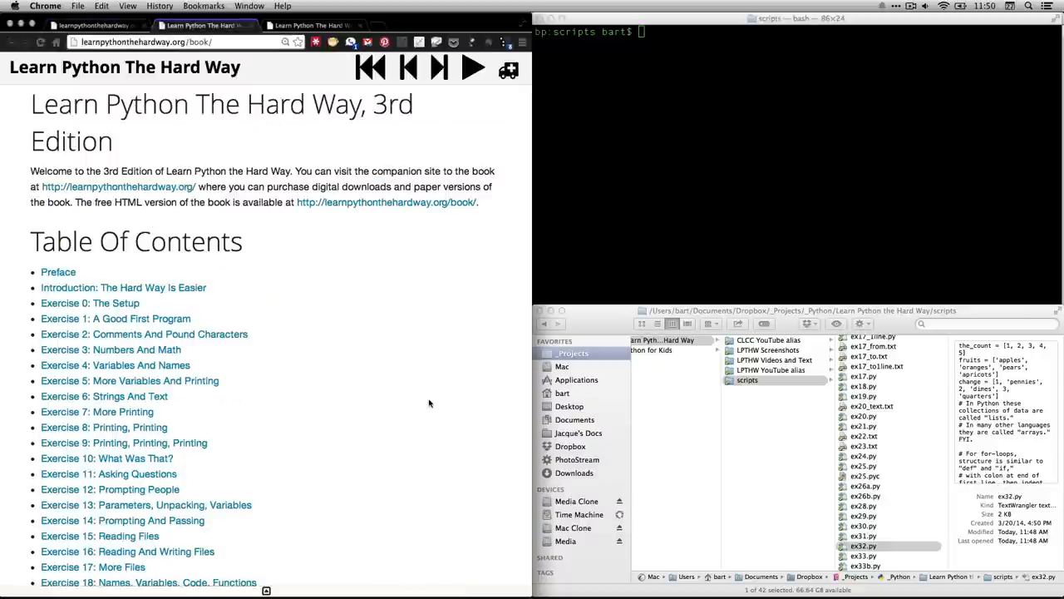
scroll(down, 3)
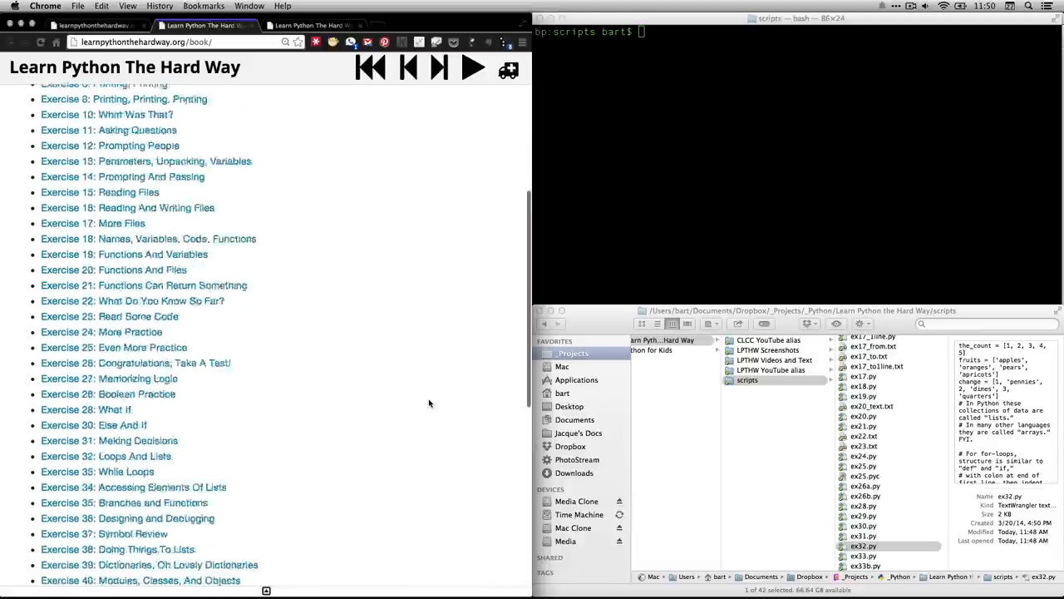
scroll(down, 3)
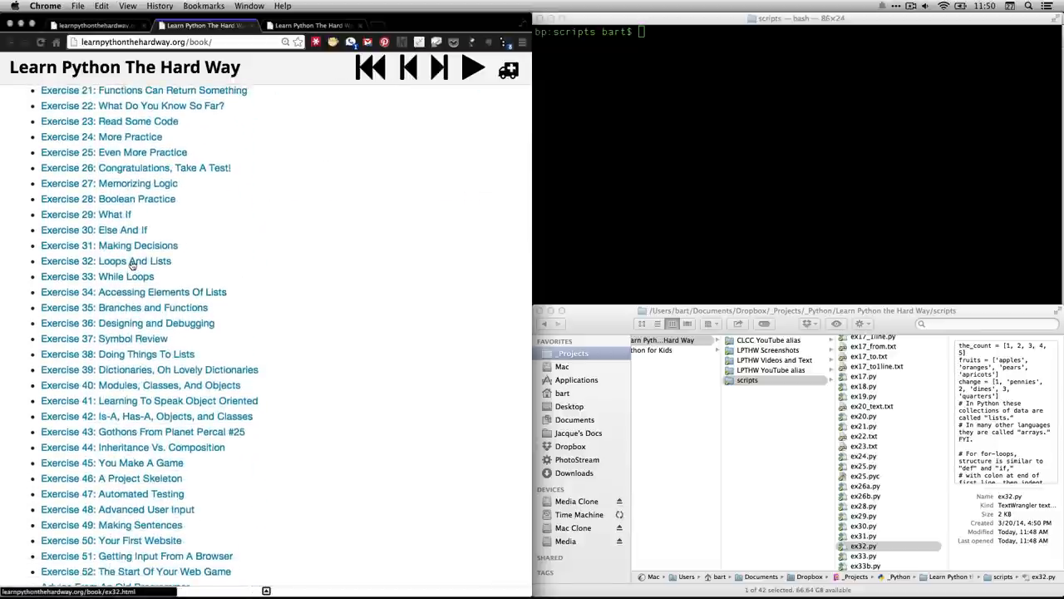
click(106, 260)
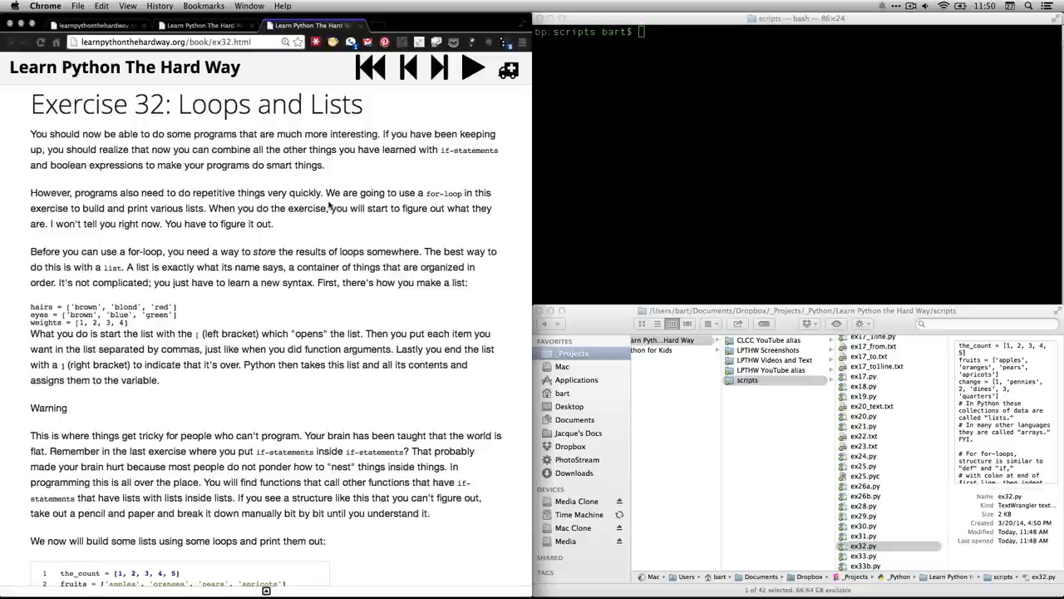
scroll(down, 3)
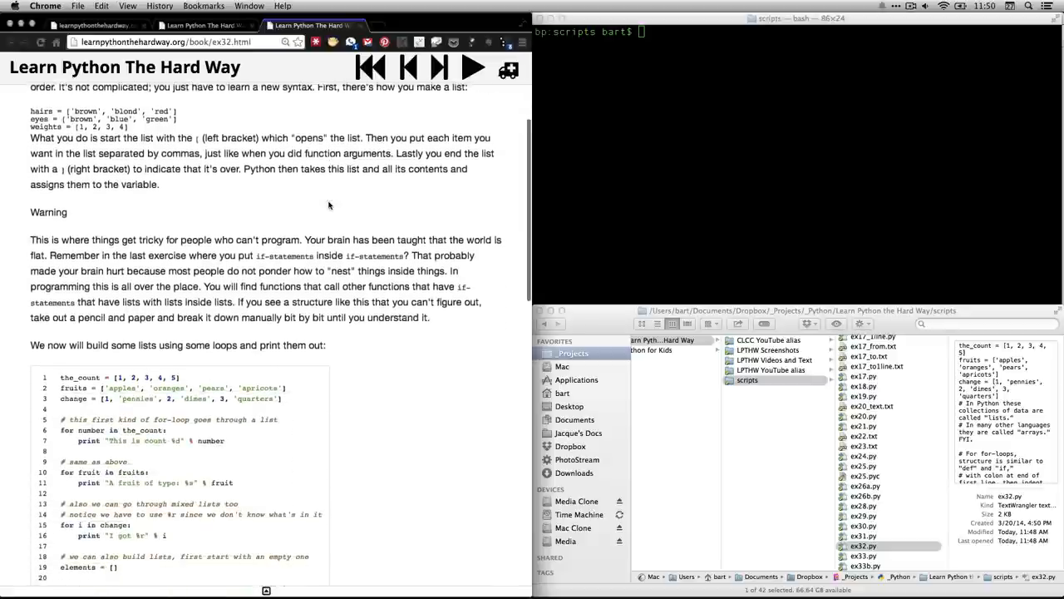
scroll(down, 3)
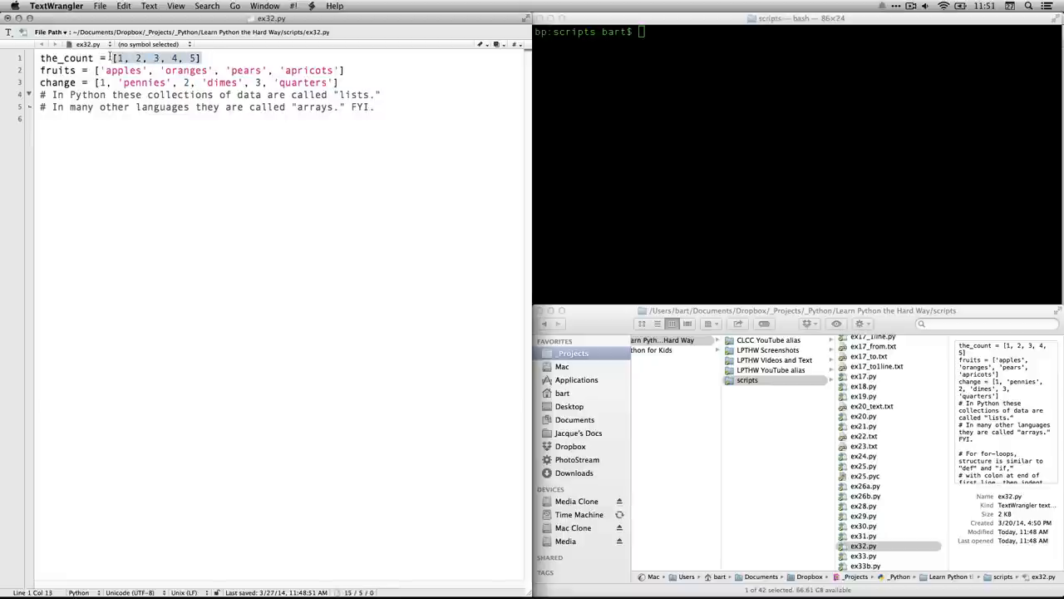
mouse_move(198, 116)
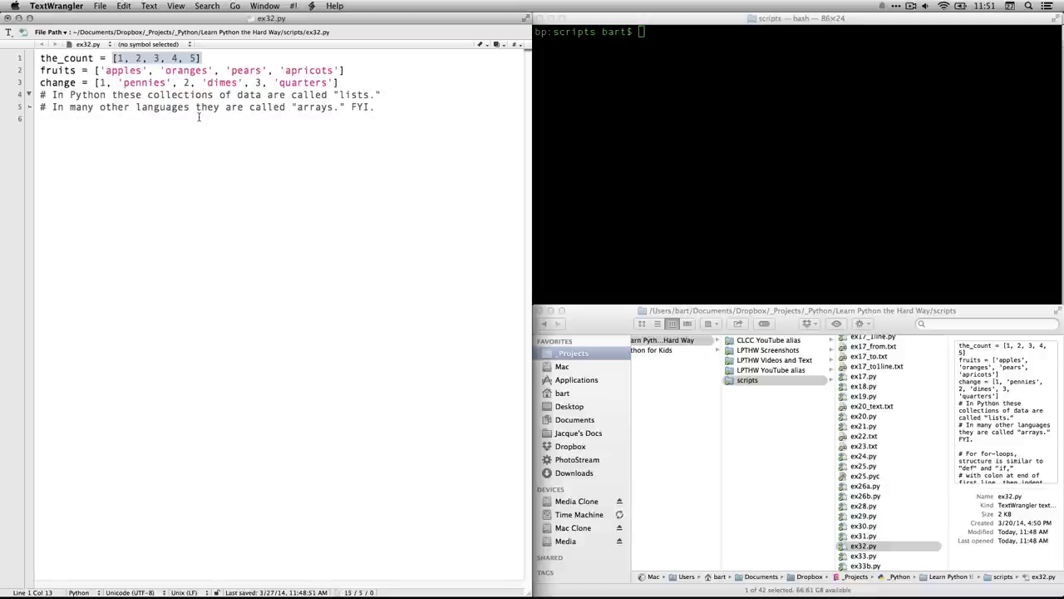
- Walk through the the_count, fruits and change list definitions and the arrays comment in ex32.py
click(199, 59)
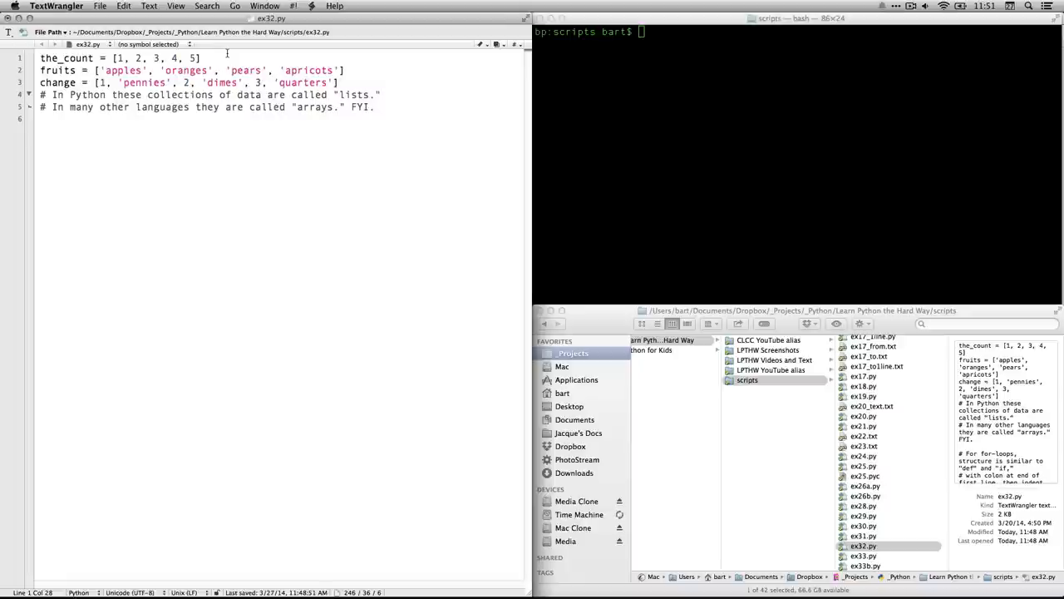
click(218, 69)
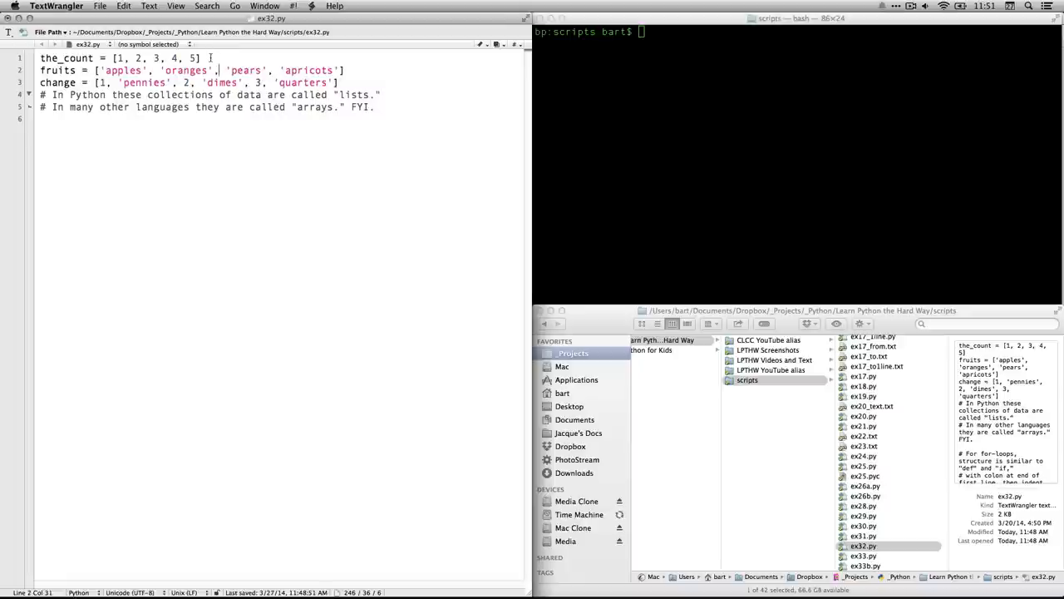
click(83, 58)
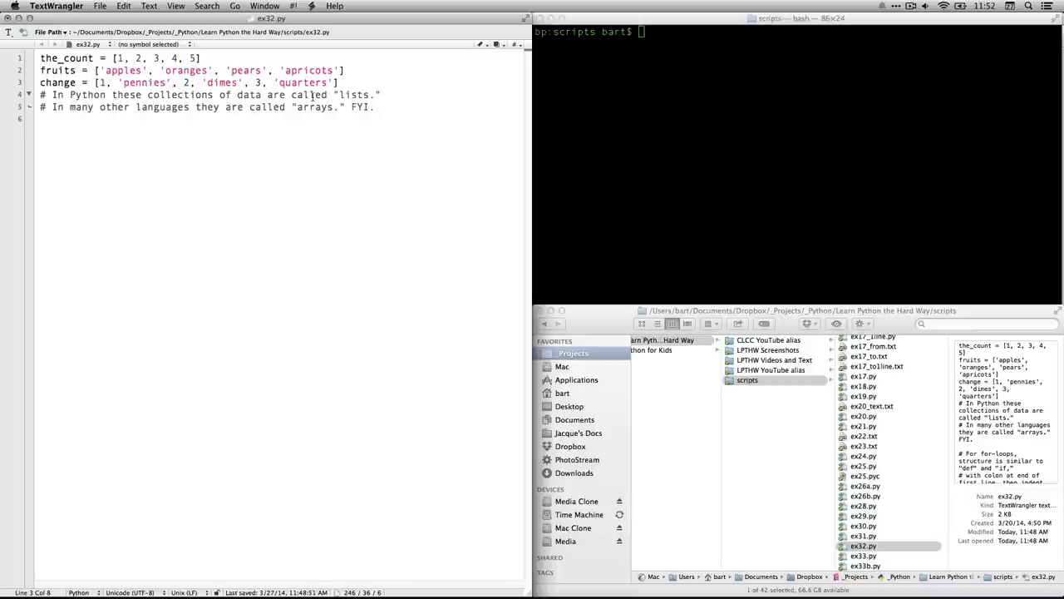
click(410, 120)
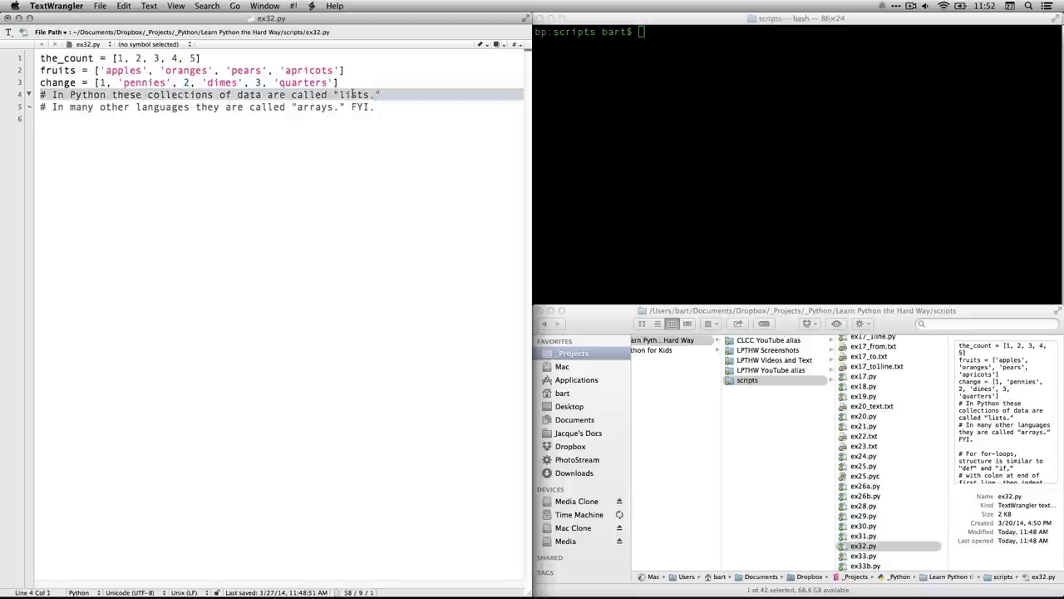
click(401, 119)
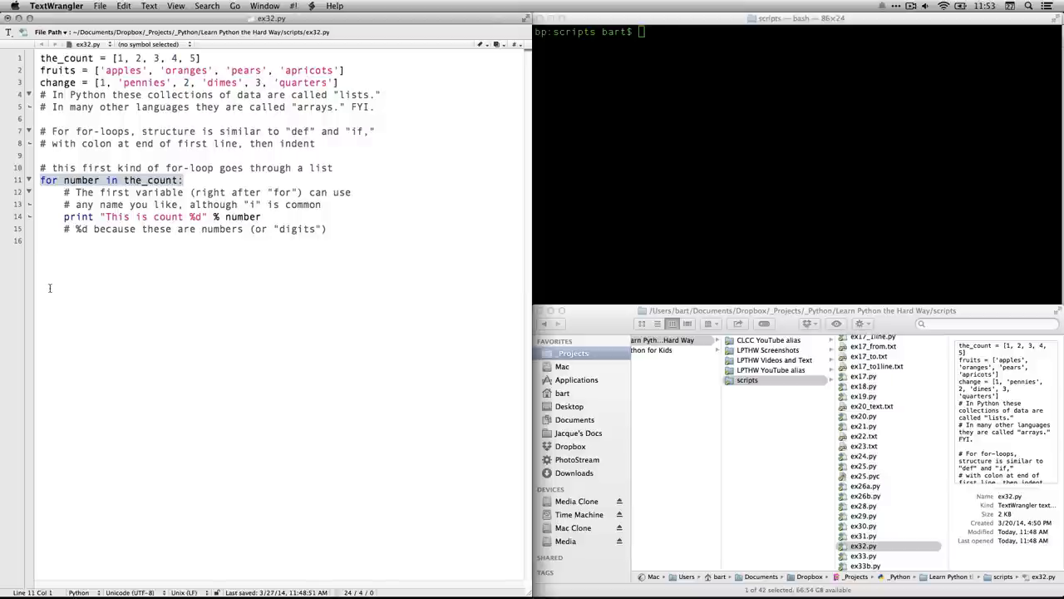
- Highlight the 'for number in the_count:' loop, its variable-name comments and the %d print statement
click(62, 180)
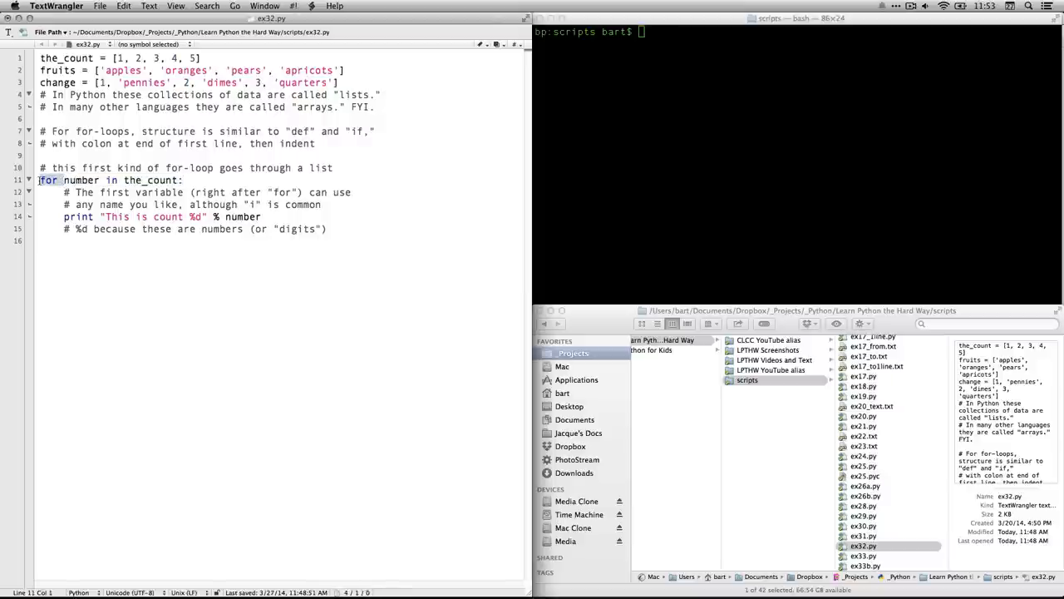
click(87, 203)
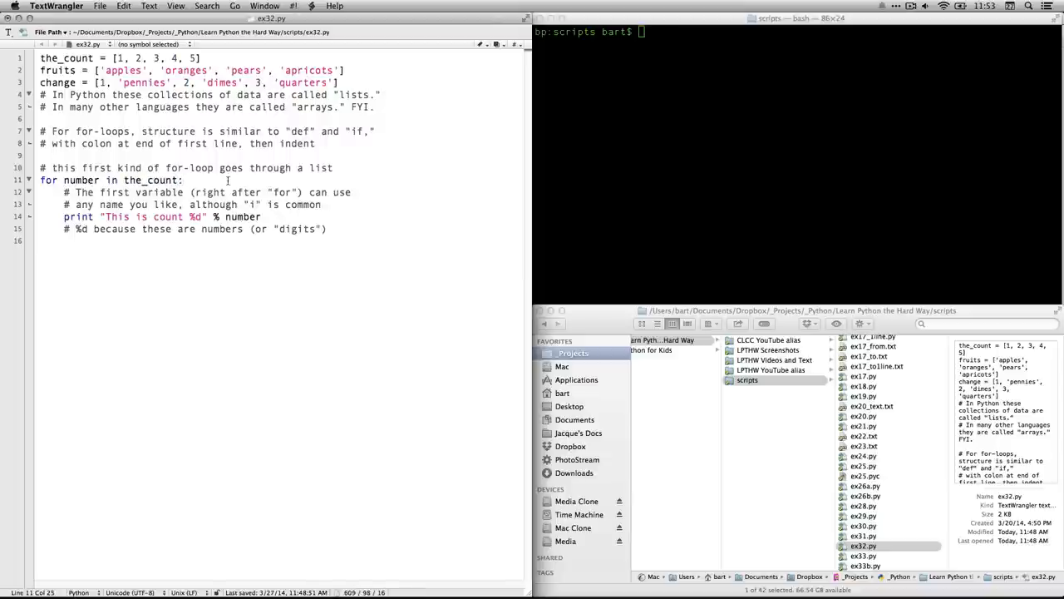
mouse_move(338, 231)
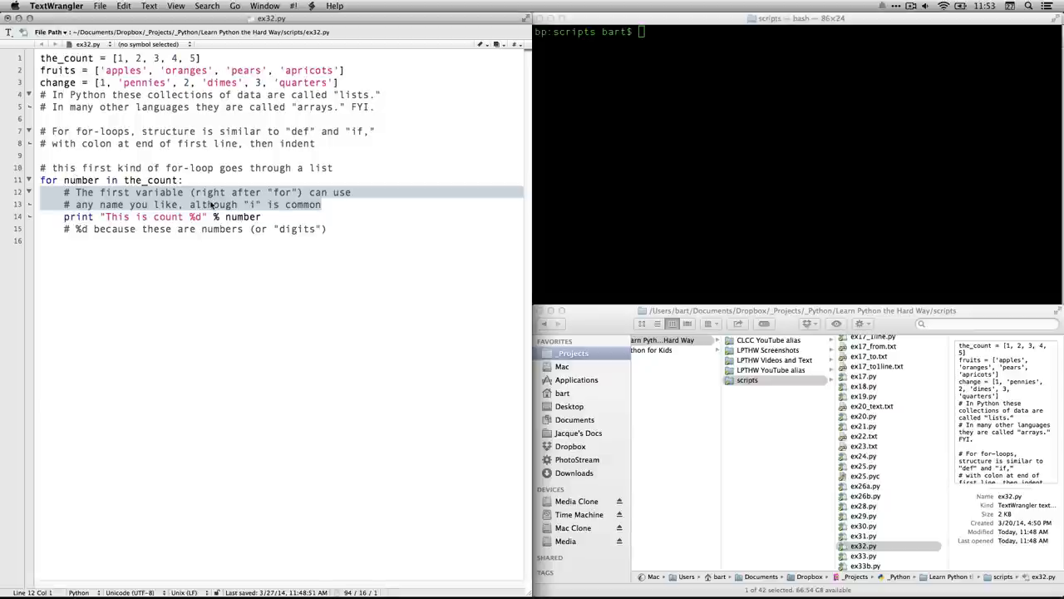
click(249, 205)
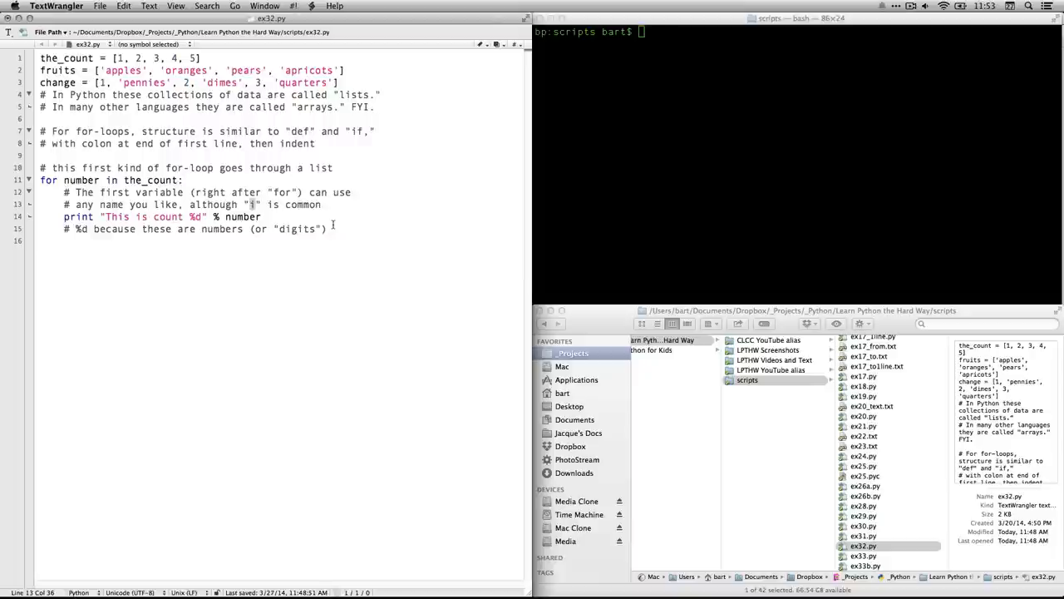
click(323, 204)
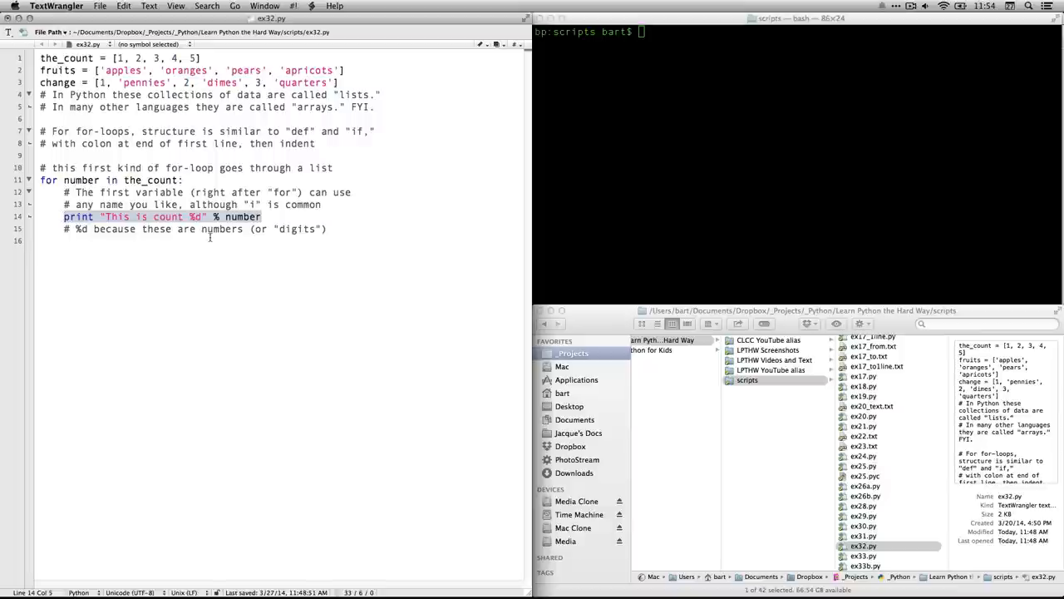
click(200, 217)
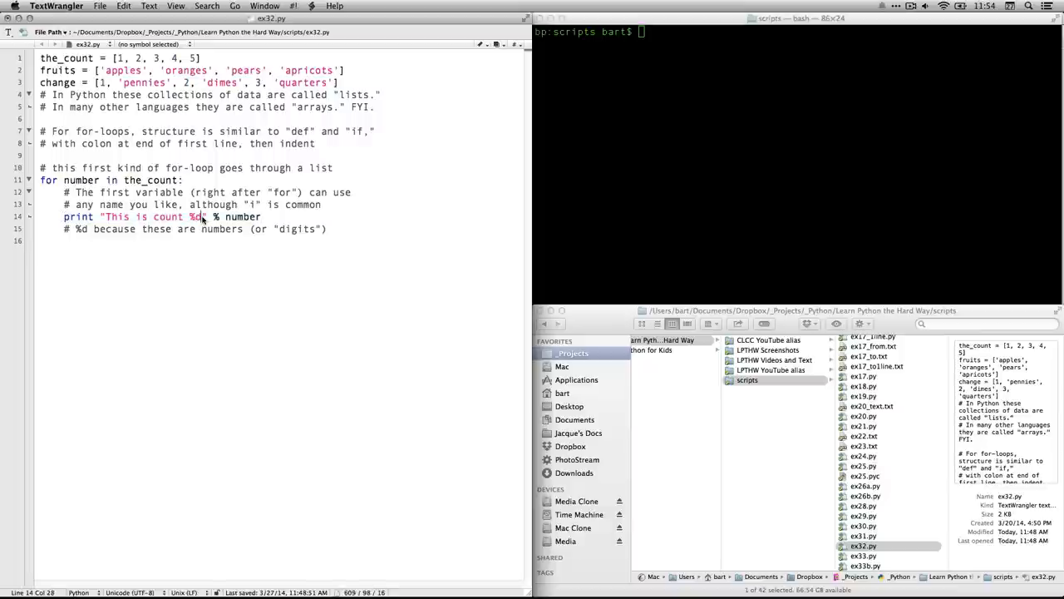
double_click(193, 216)
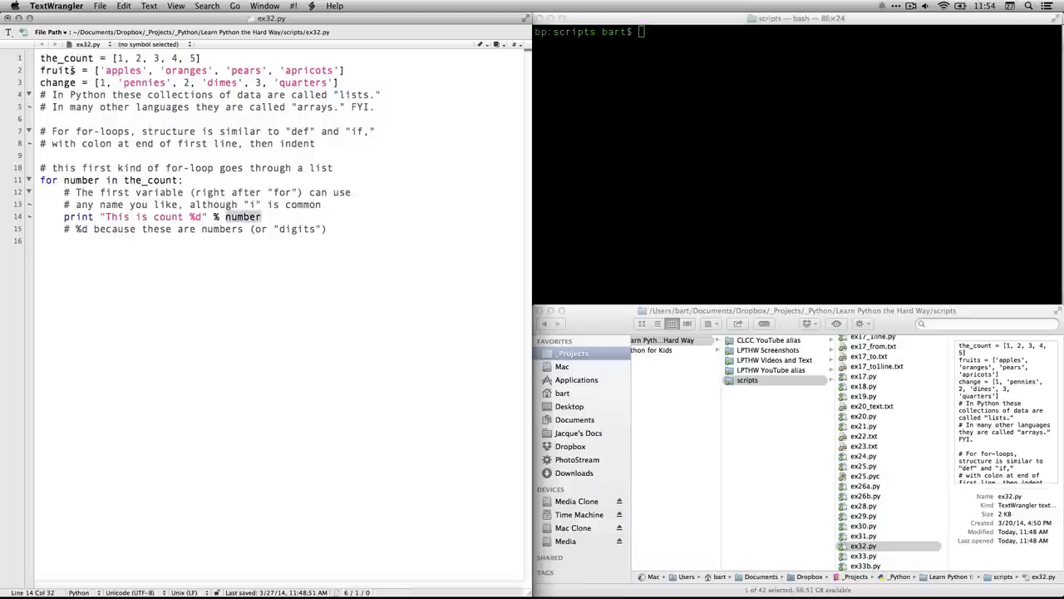
double_click(79, 179)
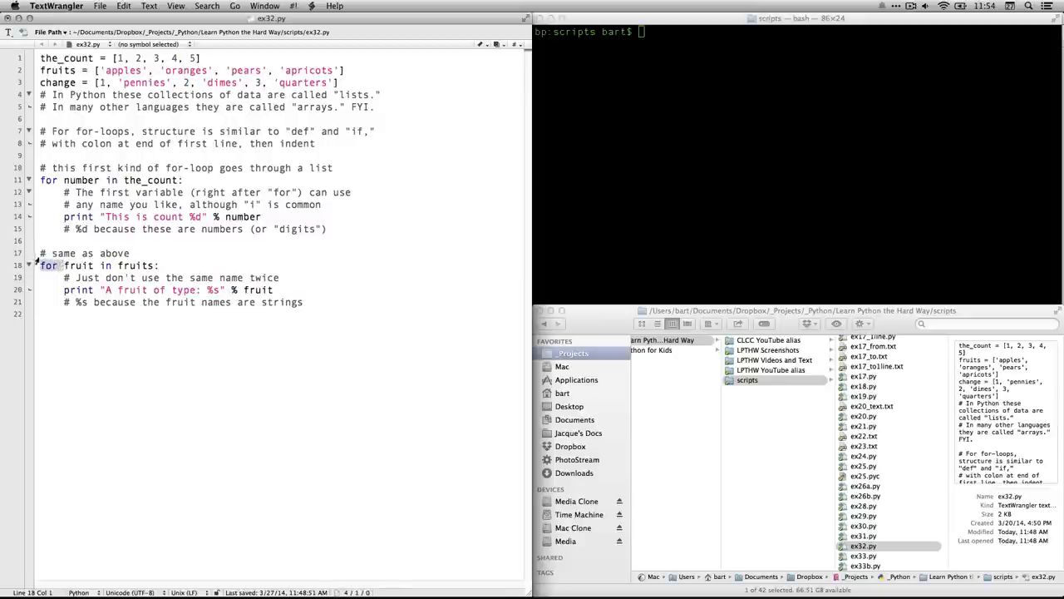
- Review the fruits loop's %s print, then type '# also we can go through mixed lists too'
click(39, 253)
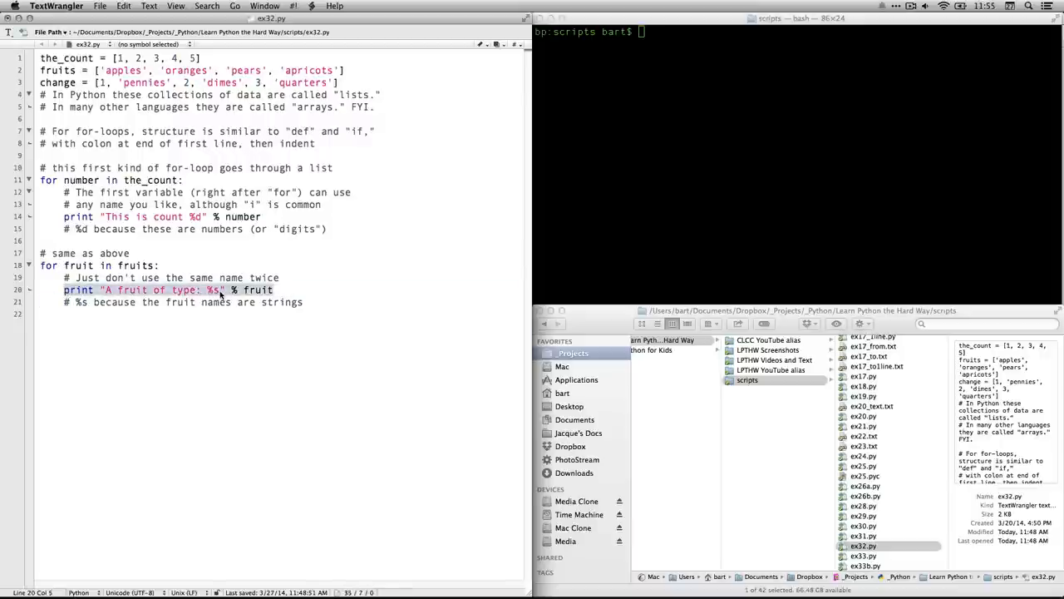
click(225, 289)
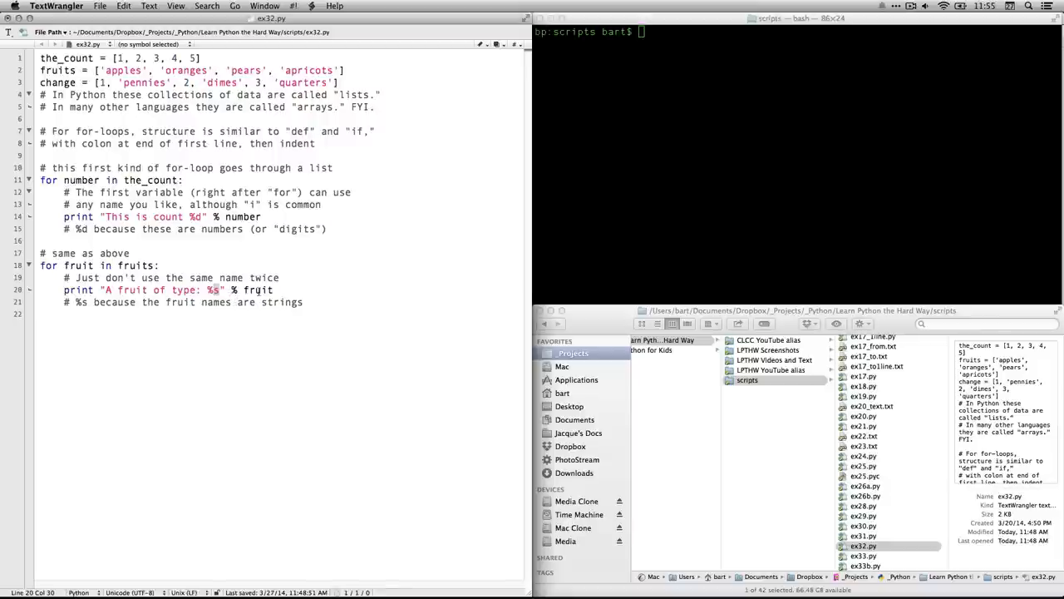
click(100, 264)
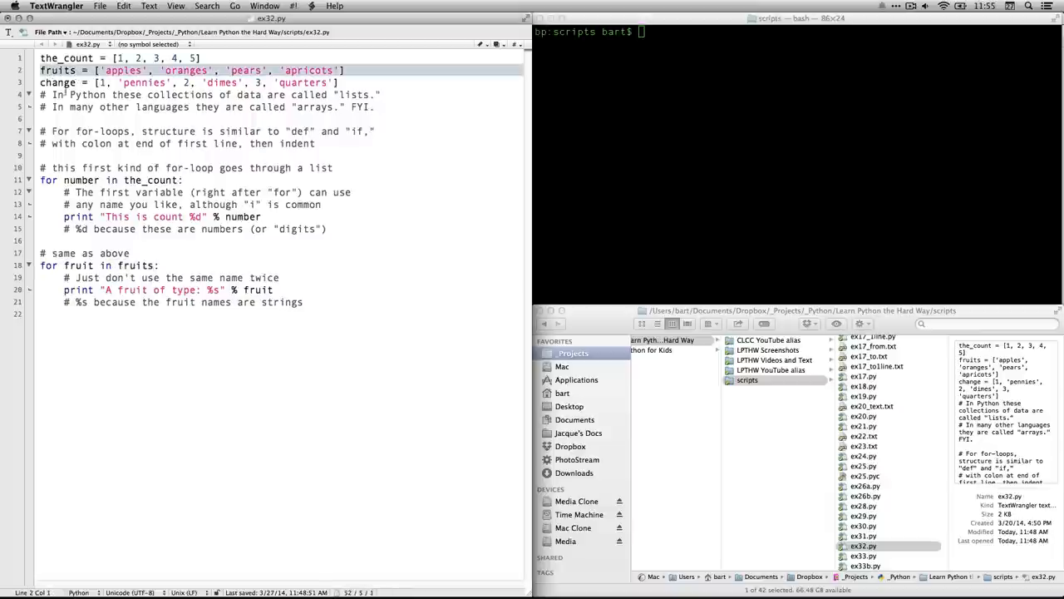
click(217, 458)
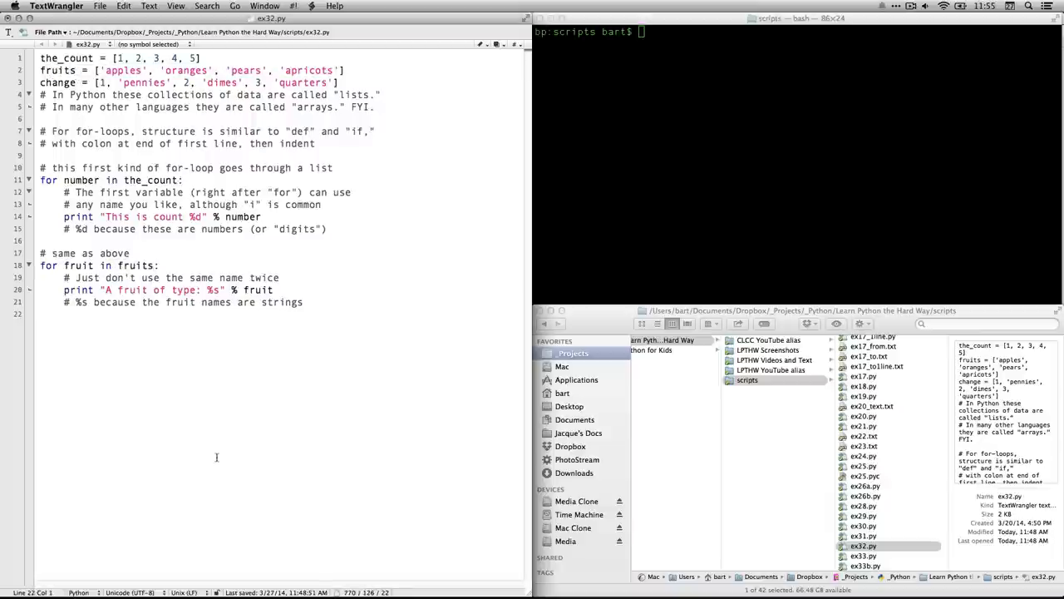
text(# also we can go through mixed lists too)
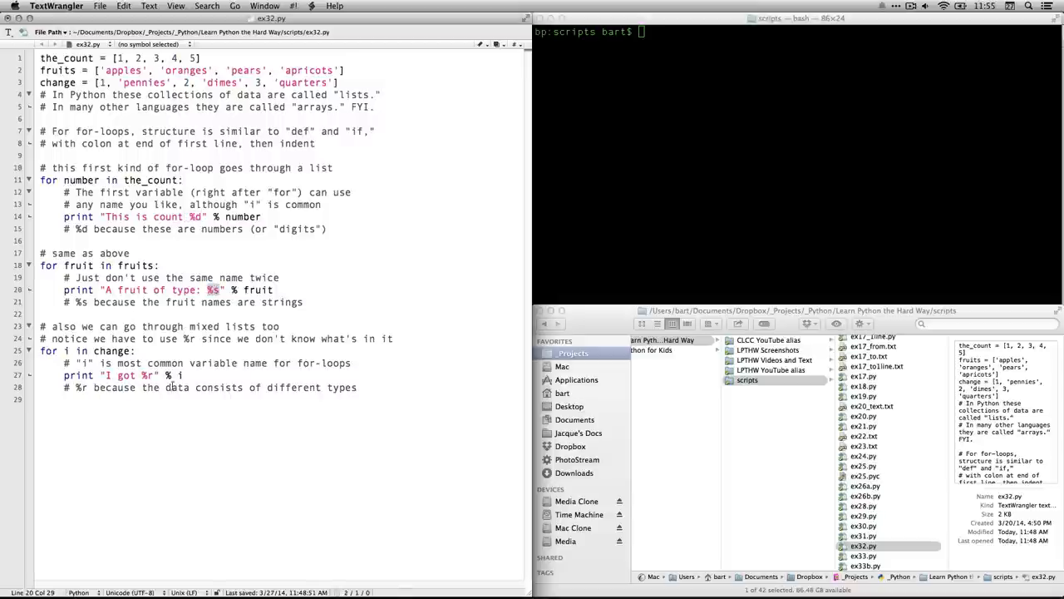
- Point out the in keyword and the change list for the 'for i in change:' %r loop
click(56, 82)
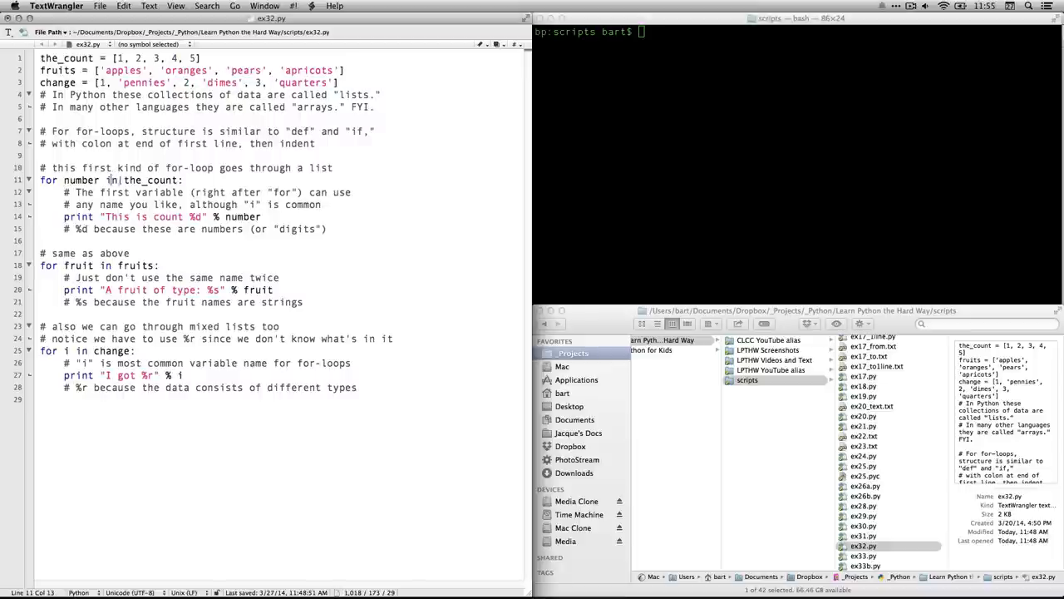
click(193, 338)
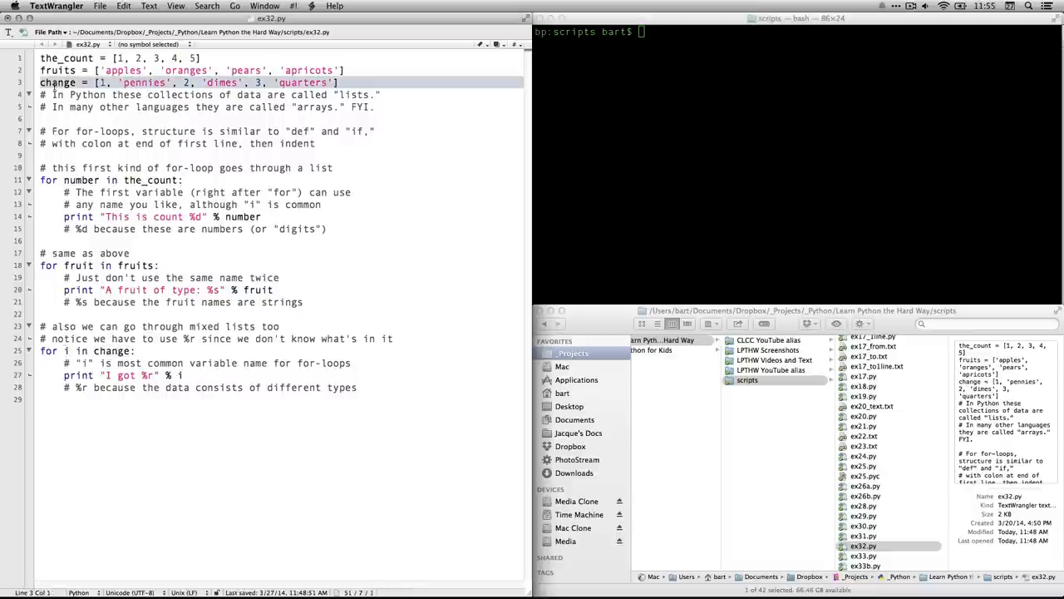
click(164, 375)
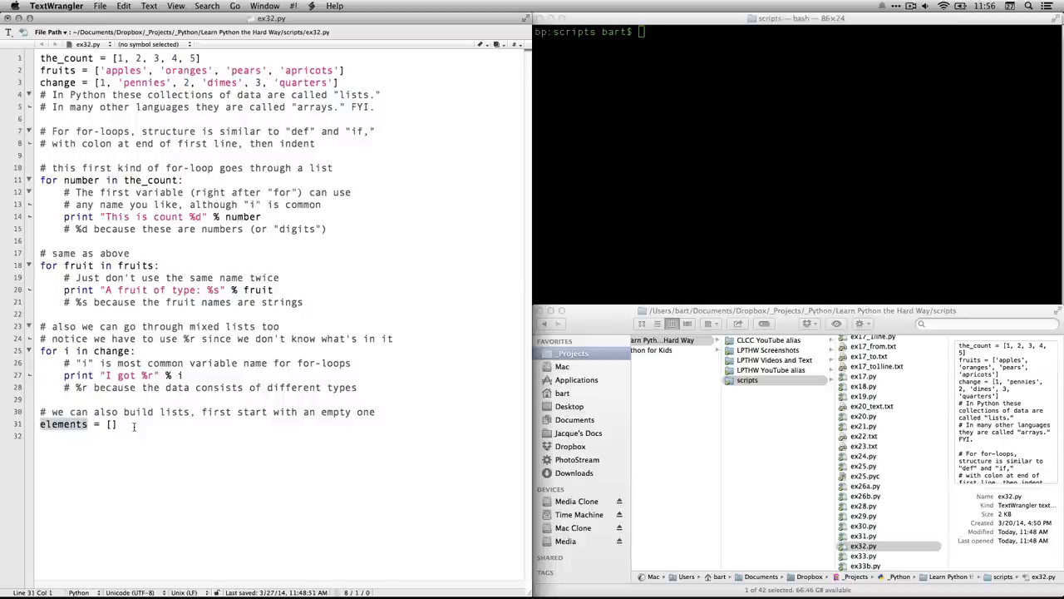
- Open a fresh blank line below the empty 'elements = []' list
key(return)
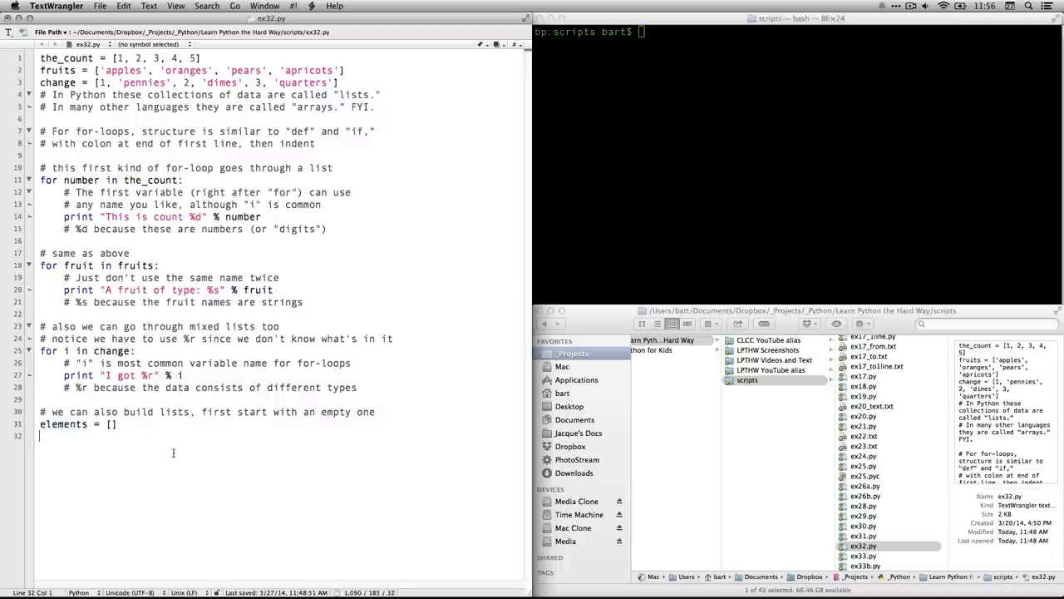
- Add the range comment and a range(0, 6) loop printing and appending each i to elements
text(# then use the range function to do 0 to 5 counts)
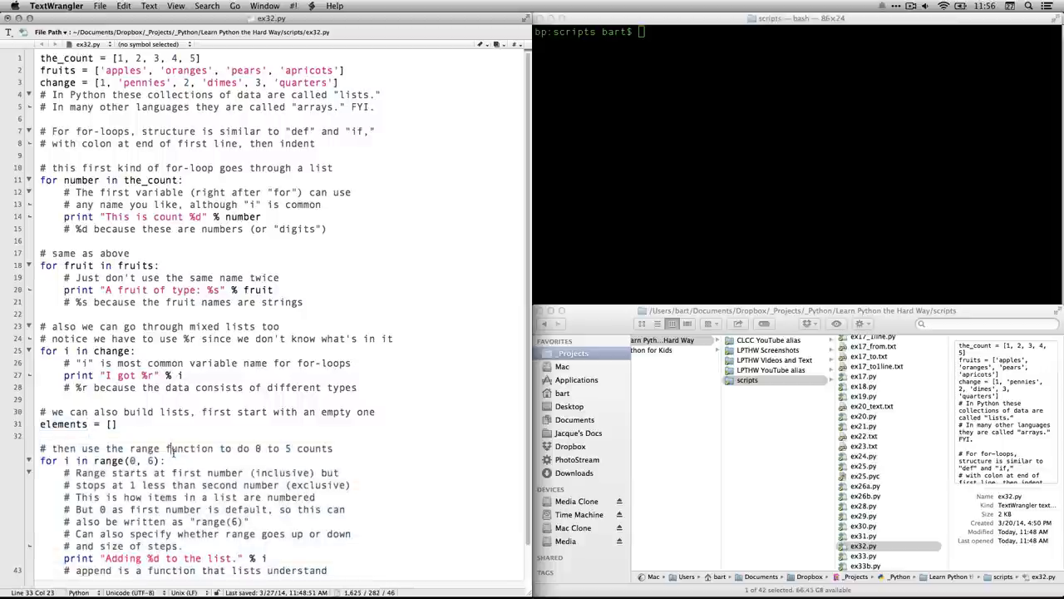
scroll(down, 3)
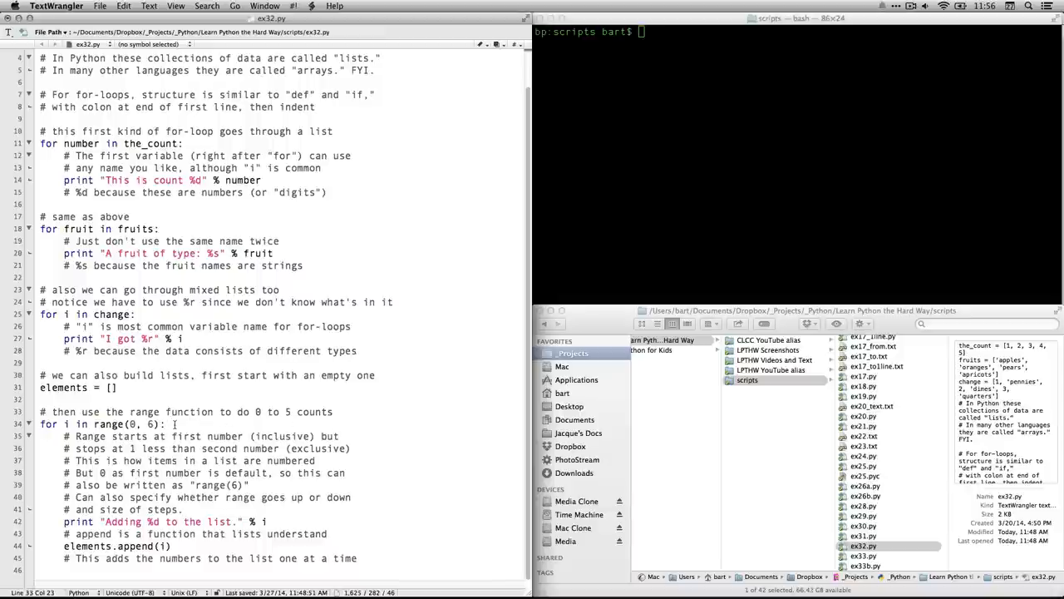
click(42, 424)
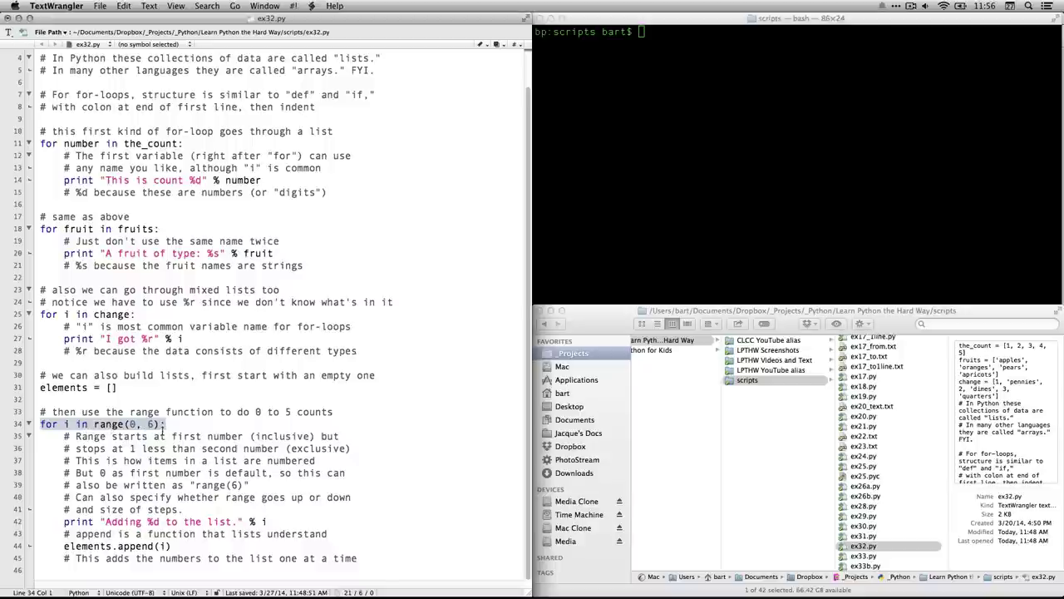
click(162, 436)
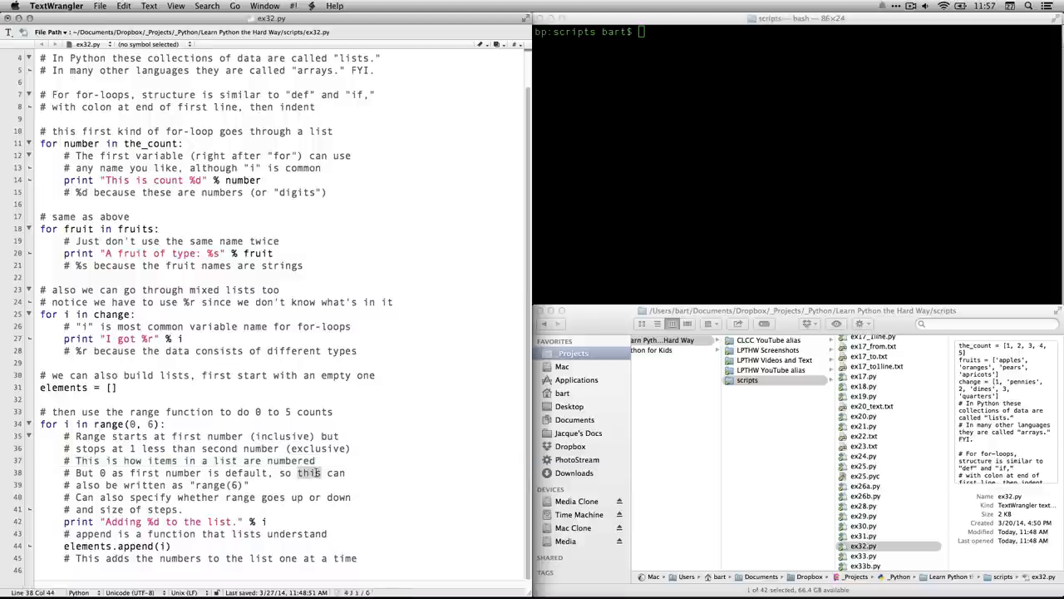
click(205, 472)
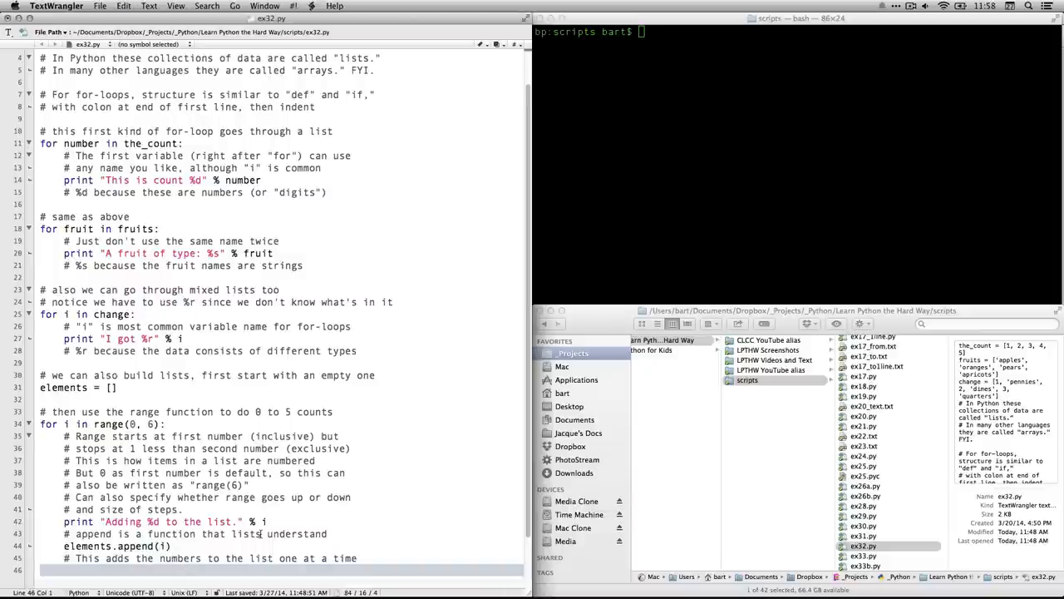
- Add the 'for i in elements' and elements2 = range(6) print loops, then switch to Terminal
scroll(down, 3)
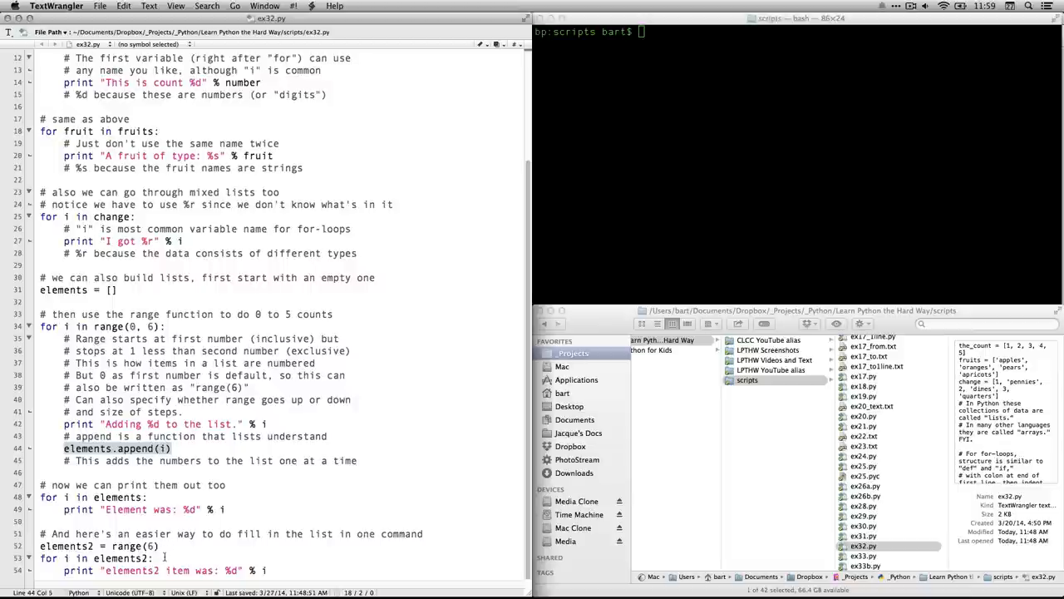
click(154, 558)
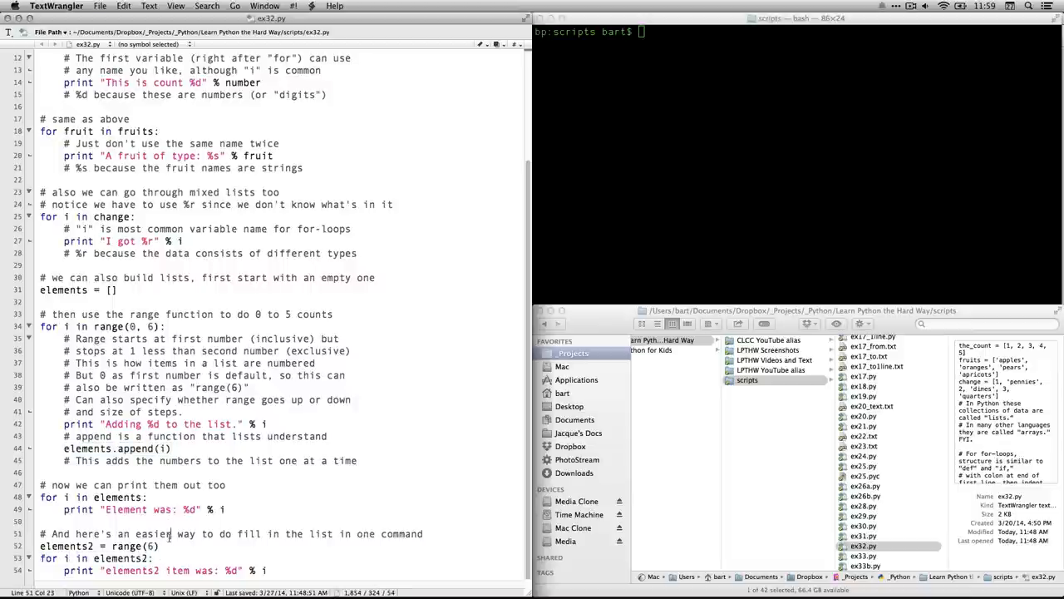
click(822, 119)
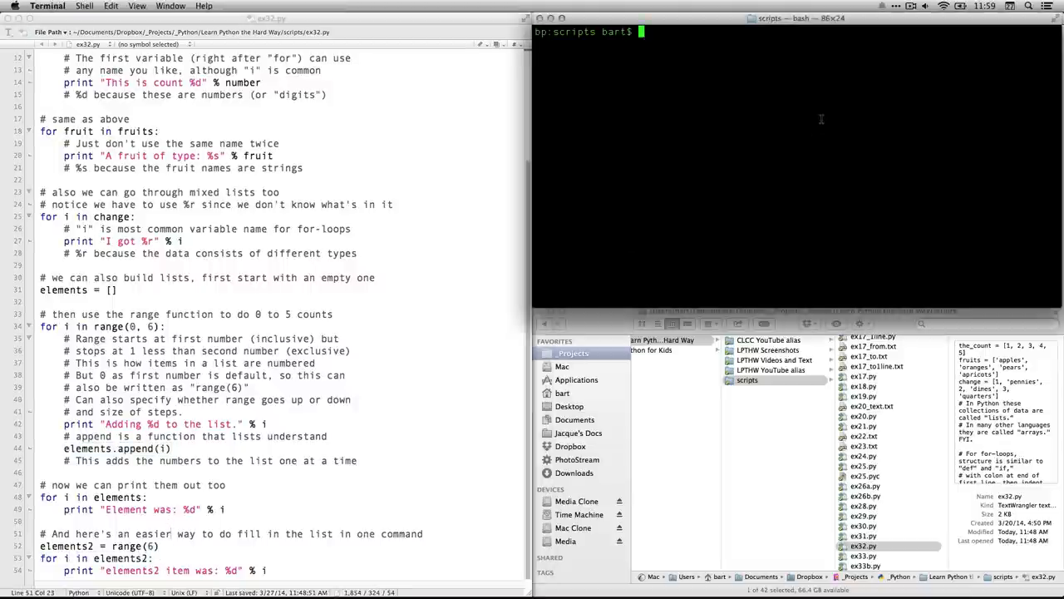
- Run 'python ex32.py' at the bash prompt
text(python)
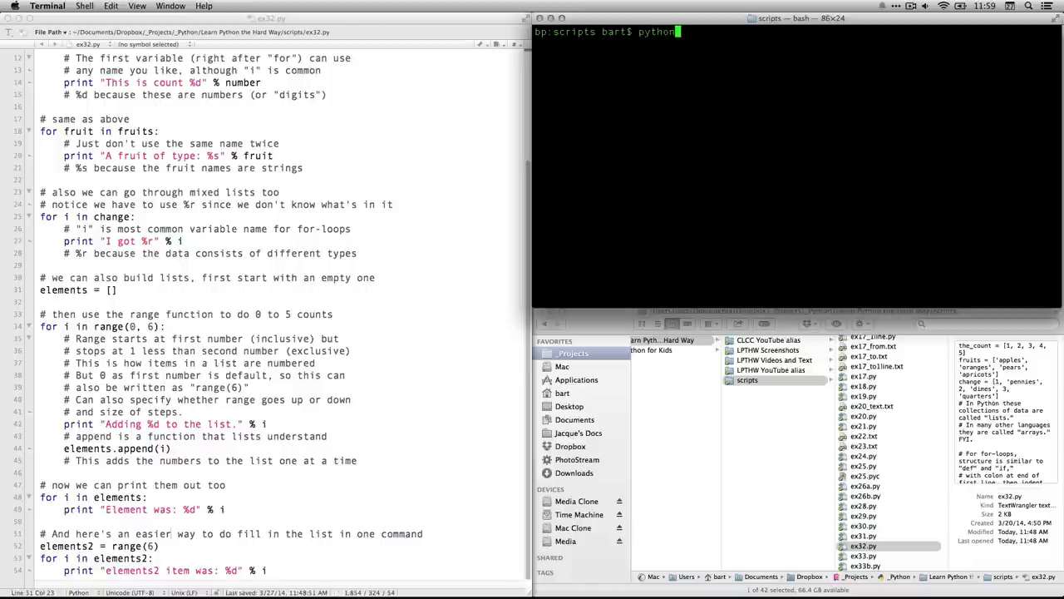
text(ex32.py)
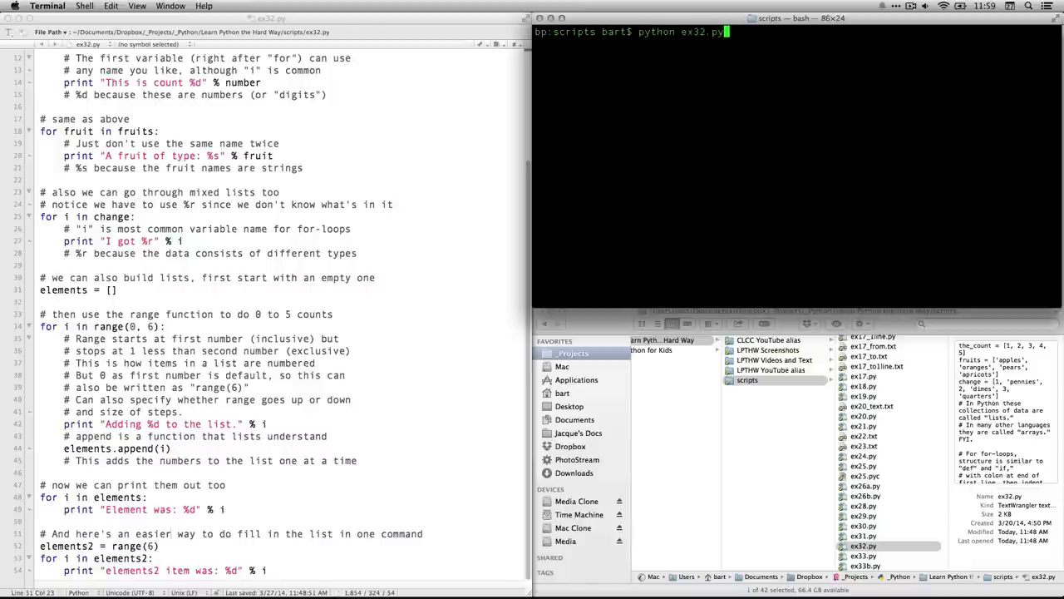
key(Return)
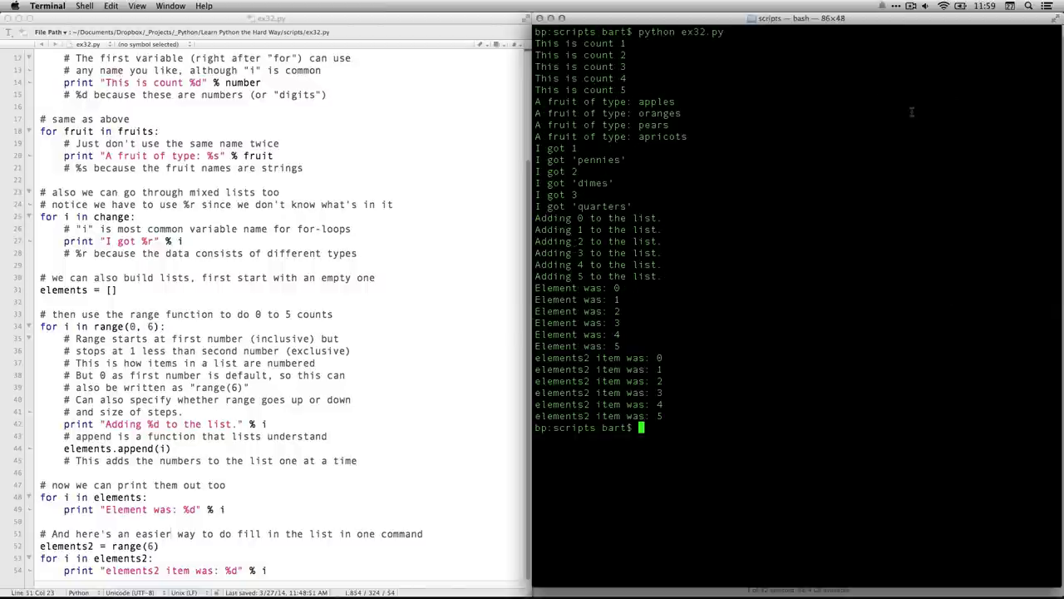
mouse_move(636, 43)
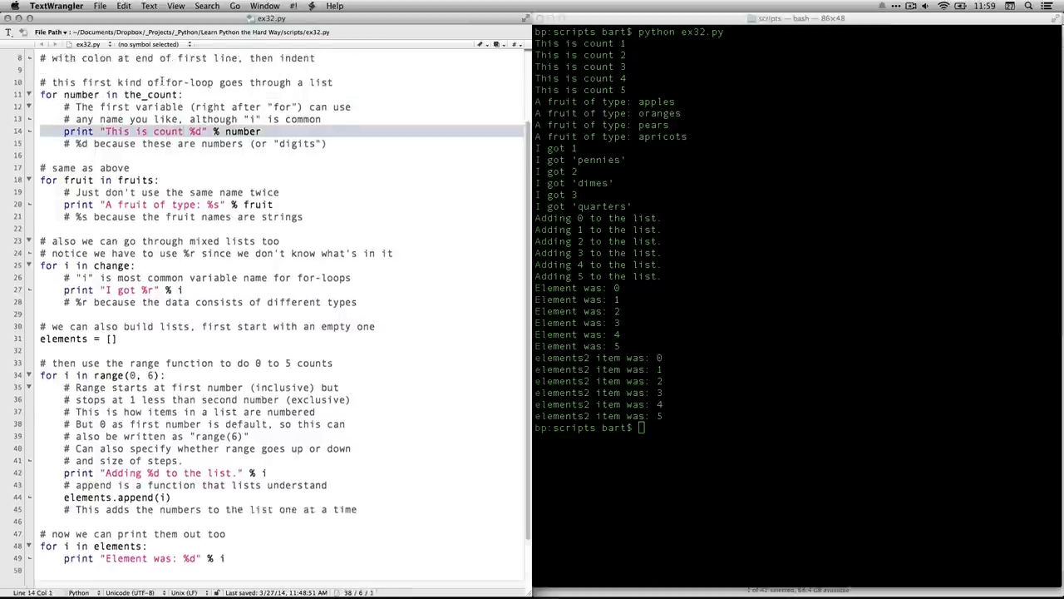
scroll(up, 3)
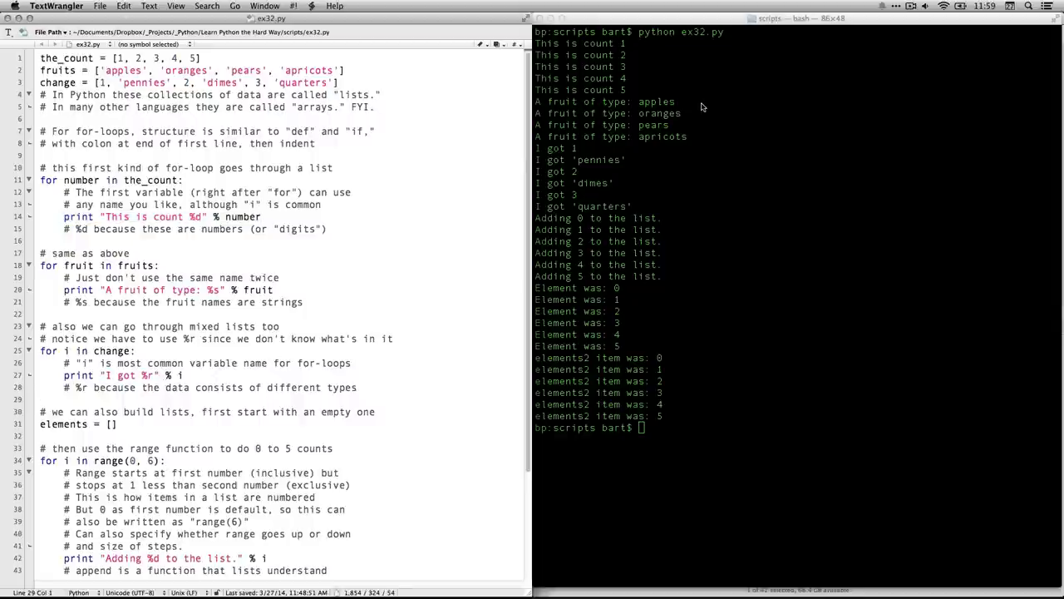
mouse_move(163, 268)
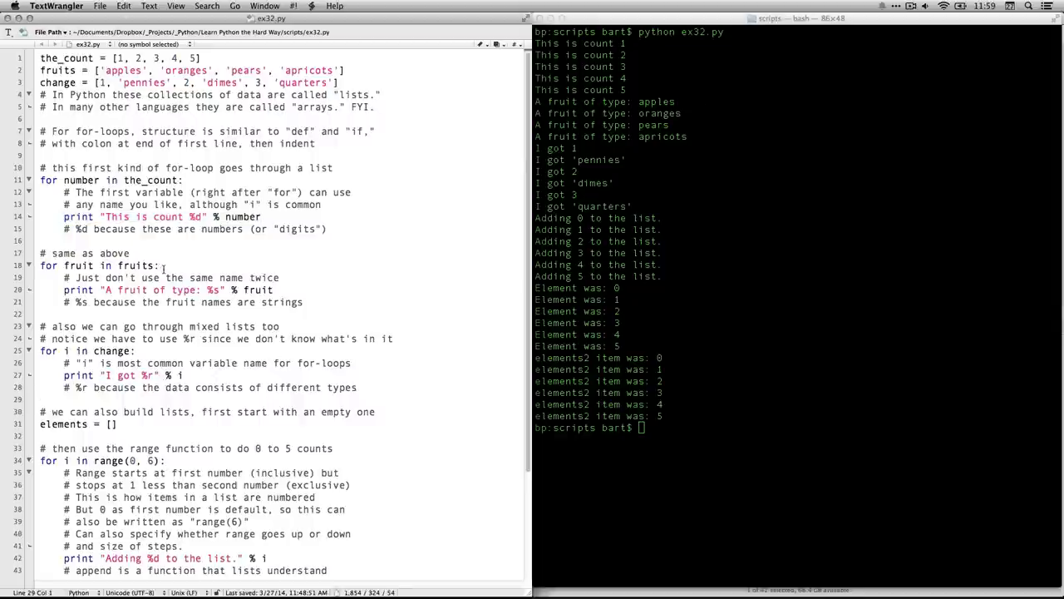
click(166, 289)
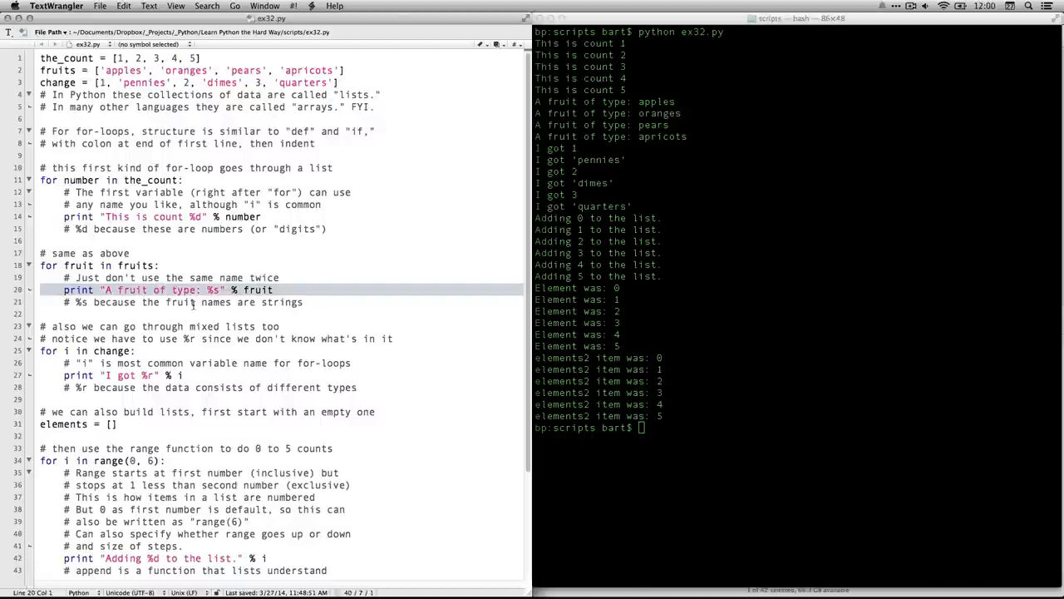
mouse_move(686, 106)
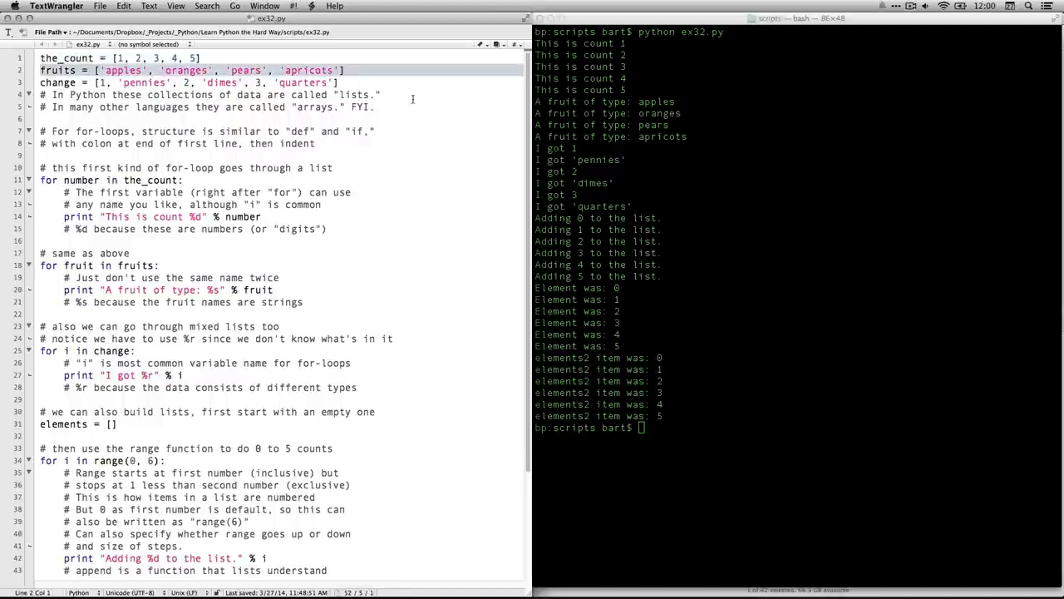
mouse_move(425, 229)
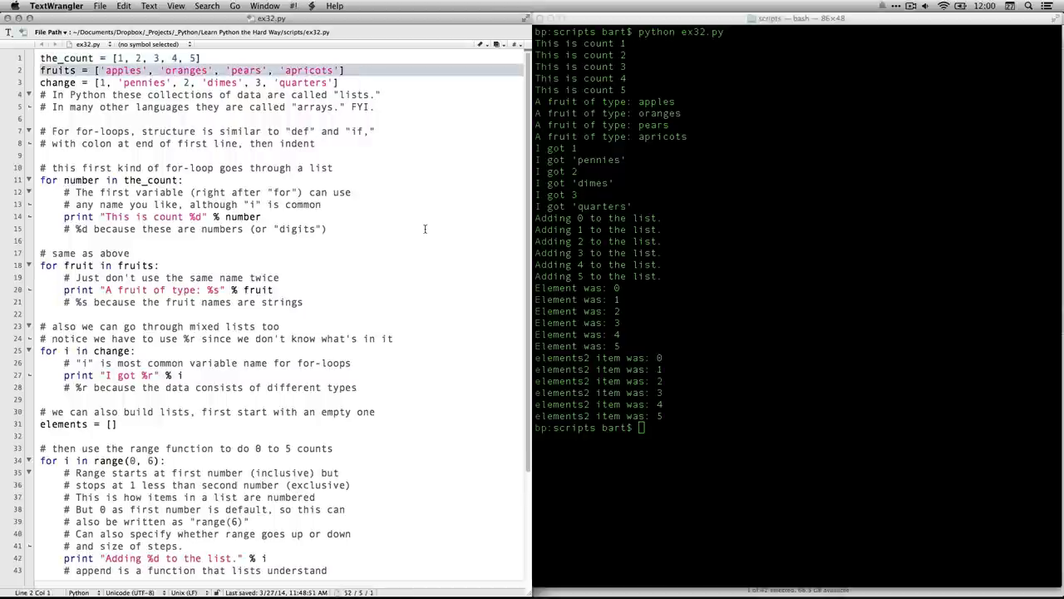
mouse_move(383, 273)
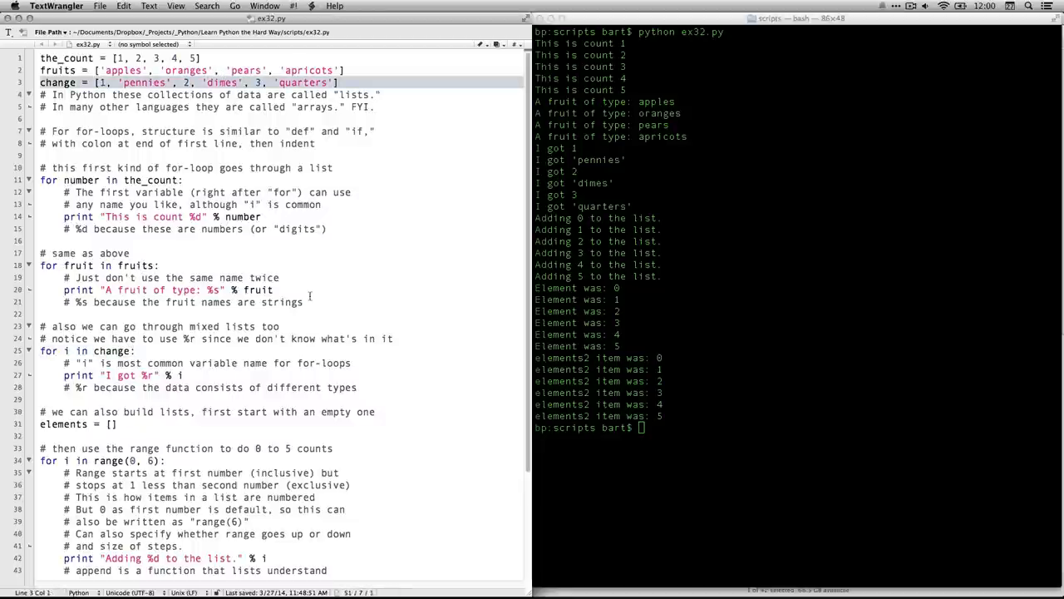
double_click(147, 375)
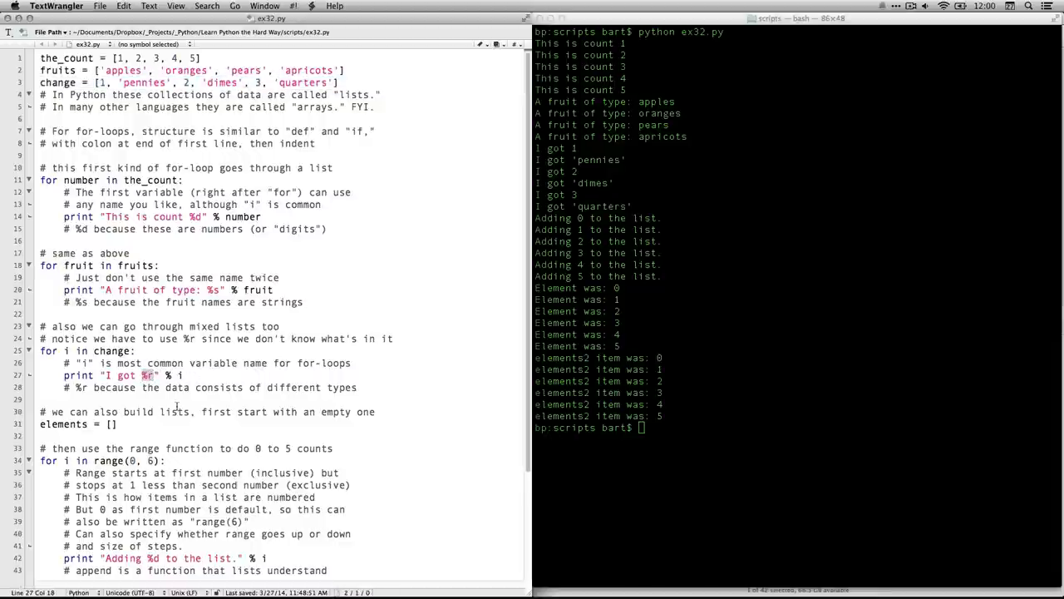
mouse_move(490, 289)
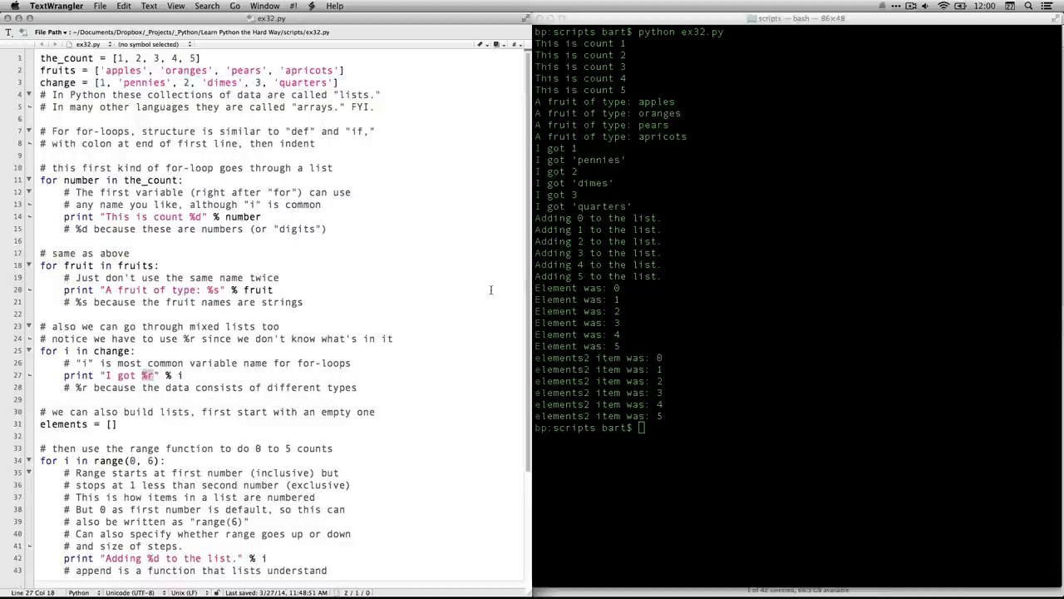
click(698, 139)
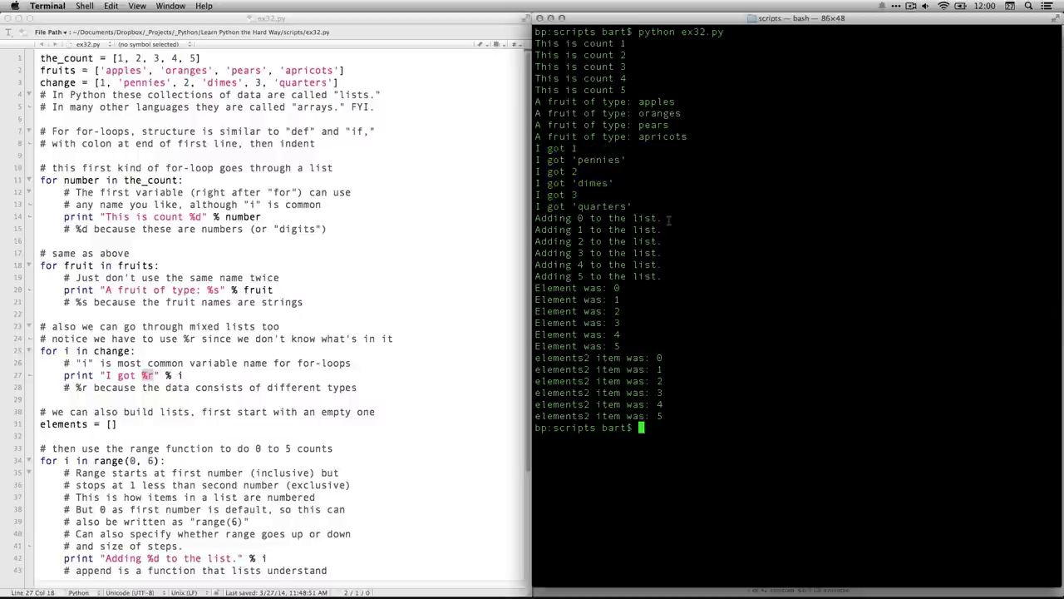
mouse_move(314, 411)
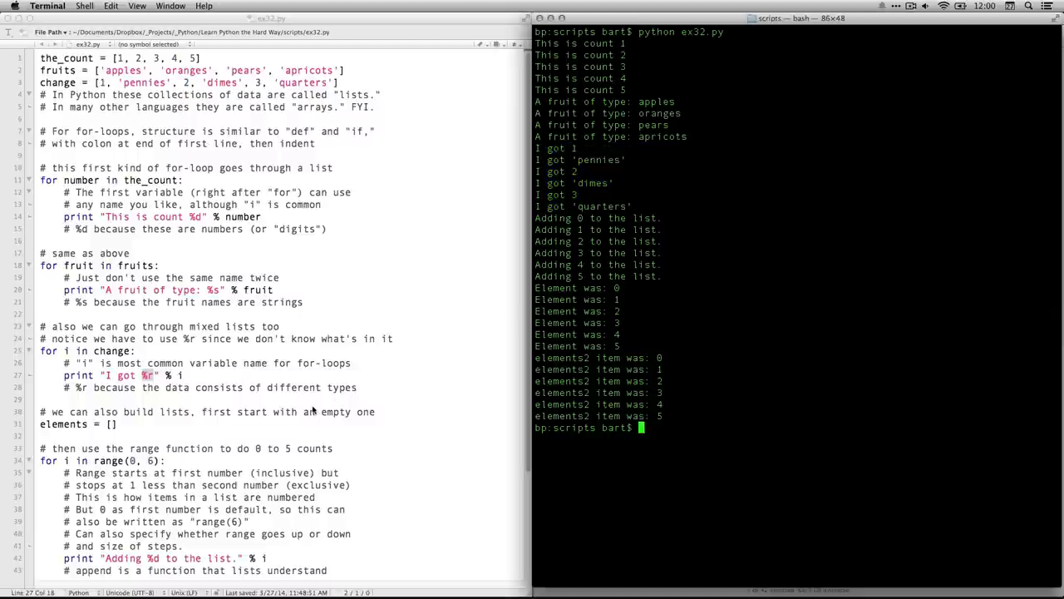
scroll(down, 3)
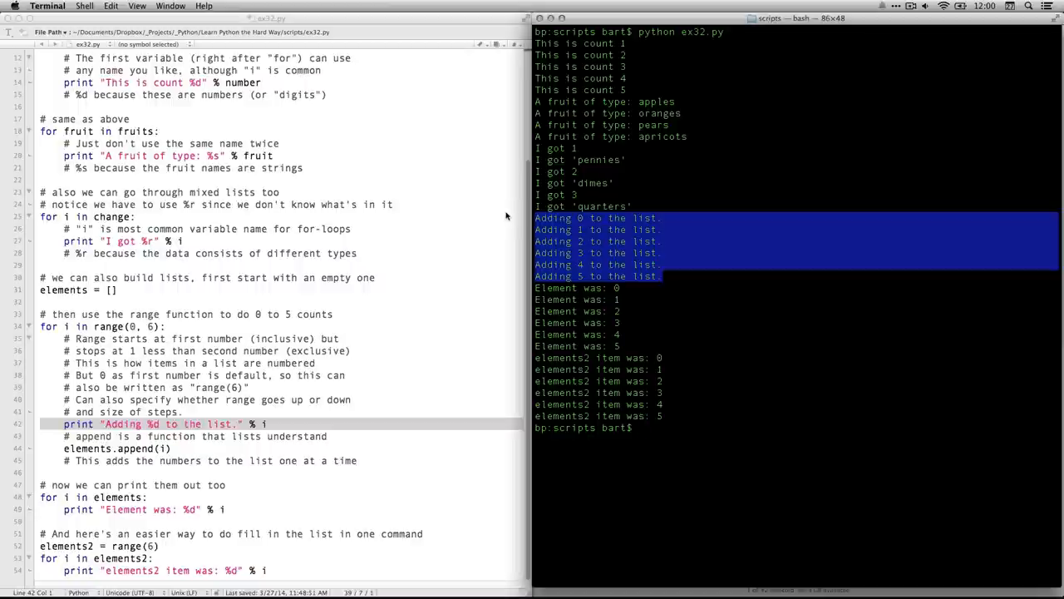
click(636, 347)
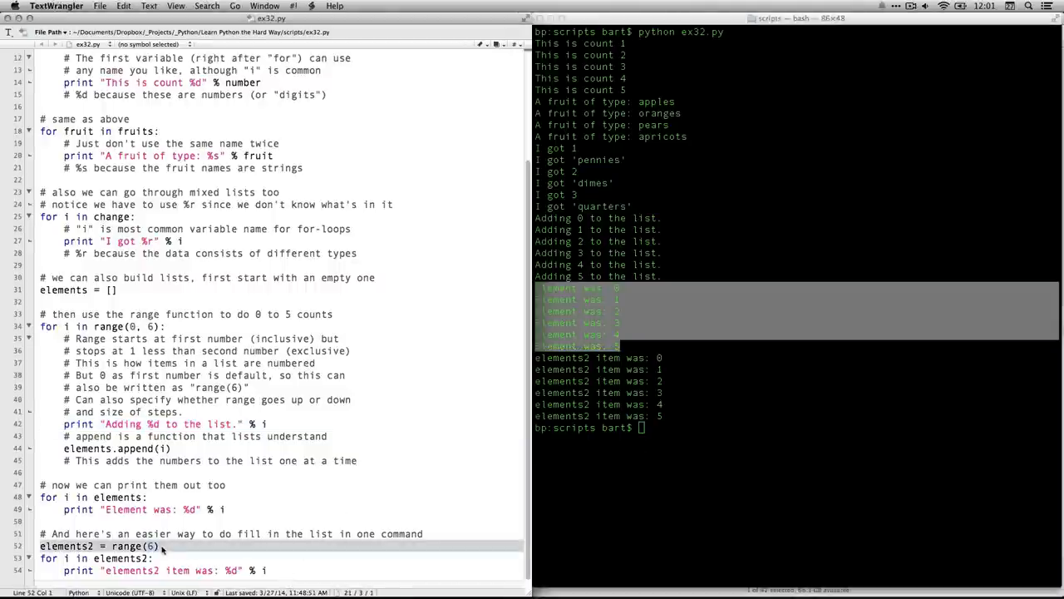
click(632, 462)
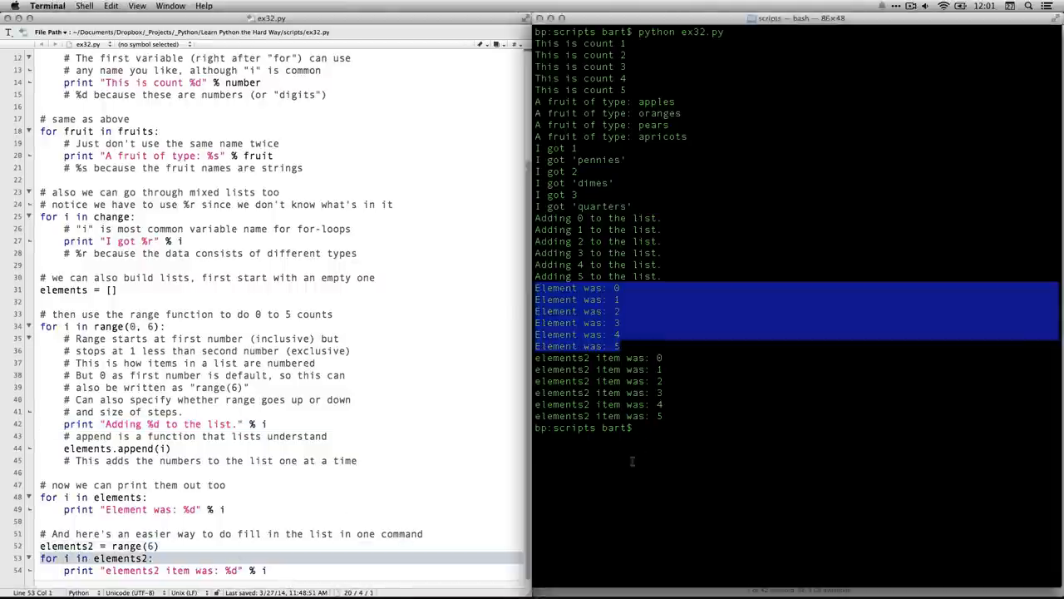